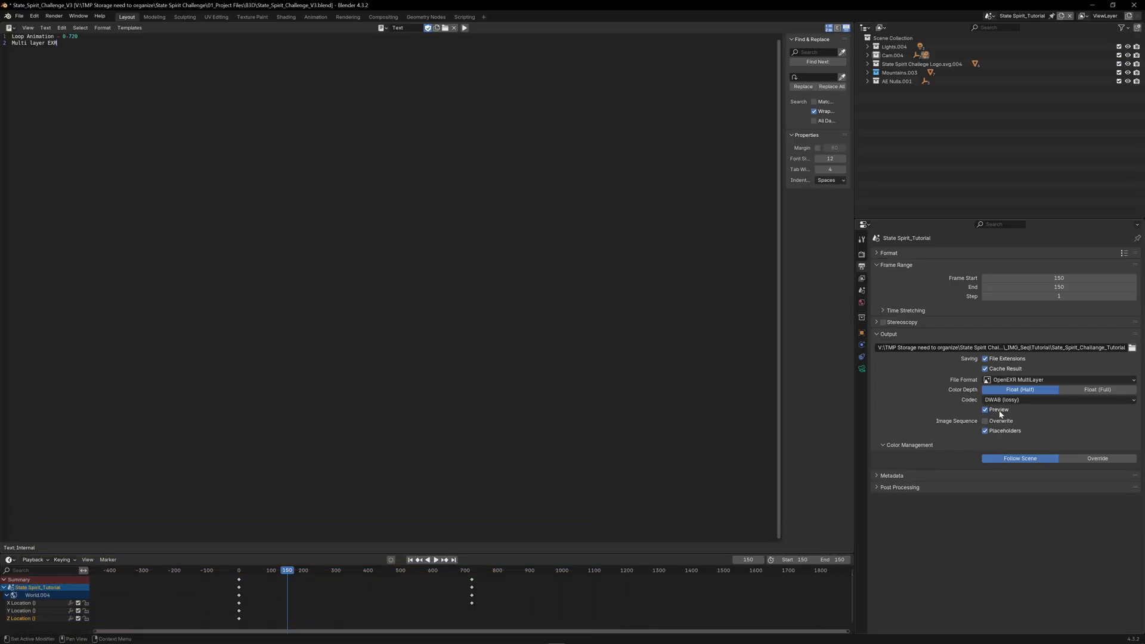
- Create a single new composition from the selected EXR and JPG renders
{"action": "left_click", "coordinate": [985, 421]}
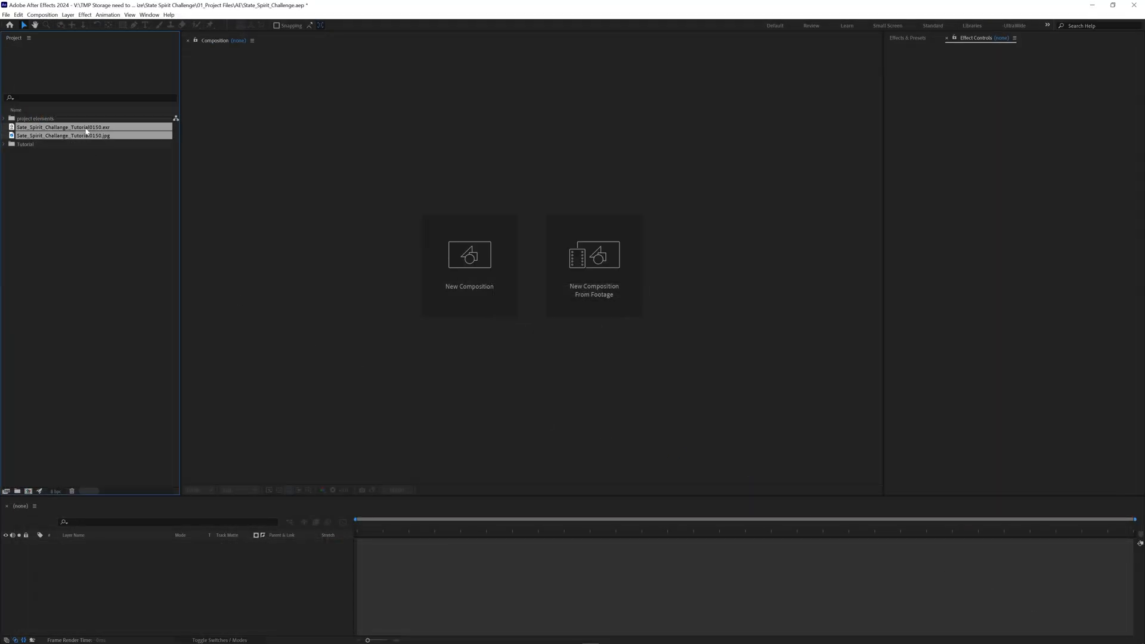
{"action": "left_click", "coordinate": [29, 491]}
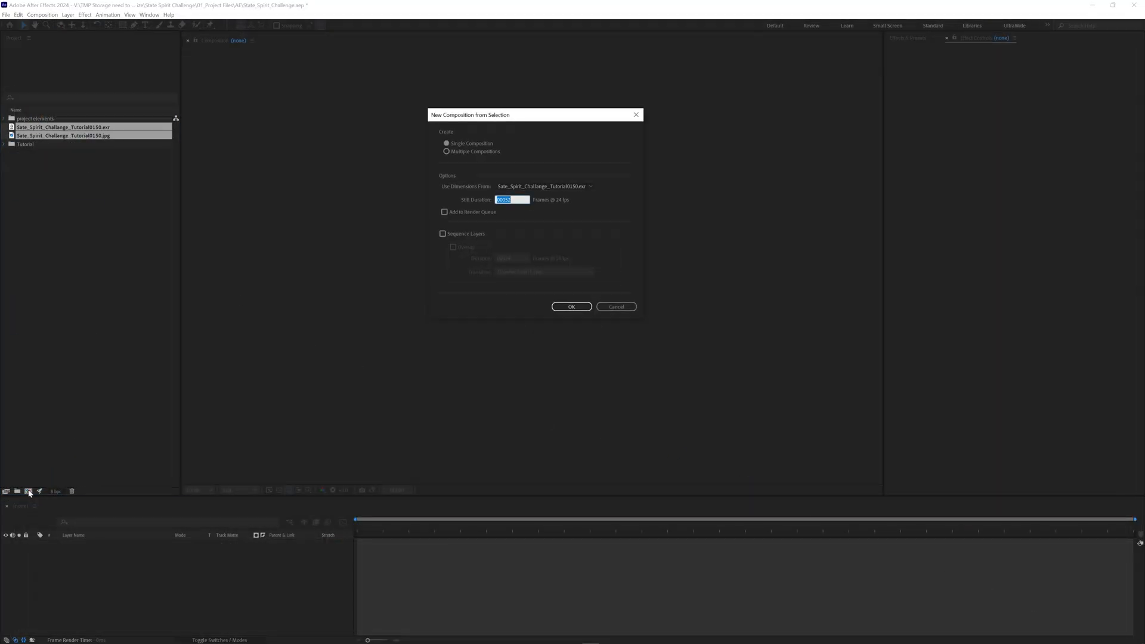
{"action": "left_click", "coordinate": [572, 307]}
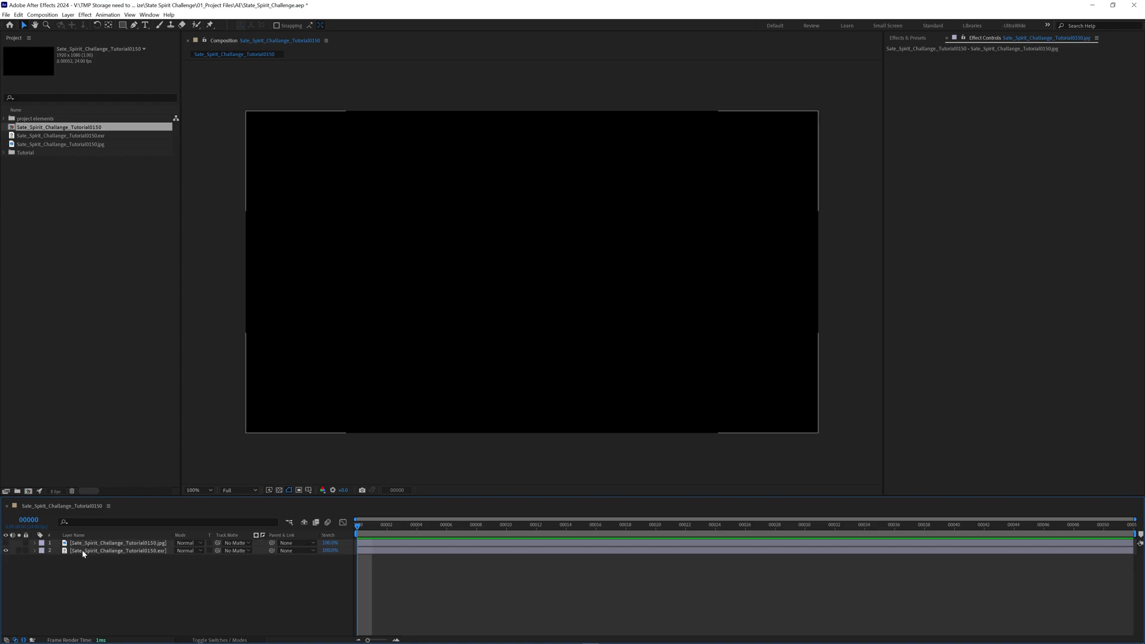
{"action": "left_click", "coordinate": [119, 551]}
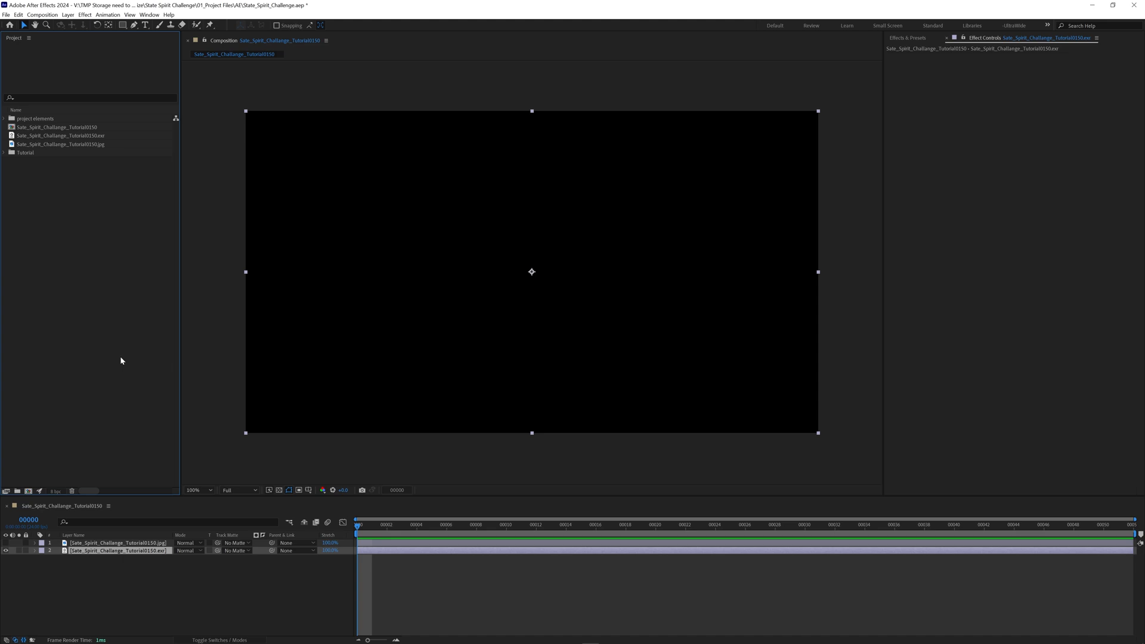
{"action": "mouse_move", "coordinate": [132, 330]}
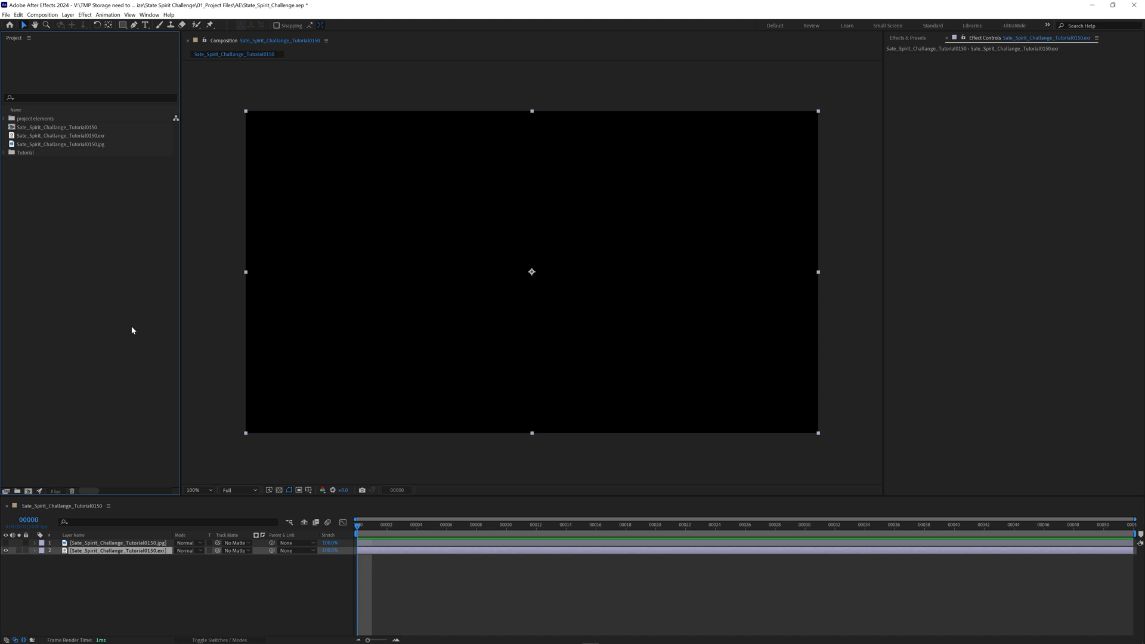
{"action": "mouse_move", "coordinate": [93, 205]}
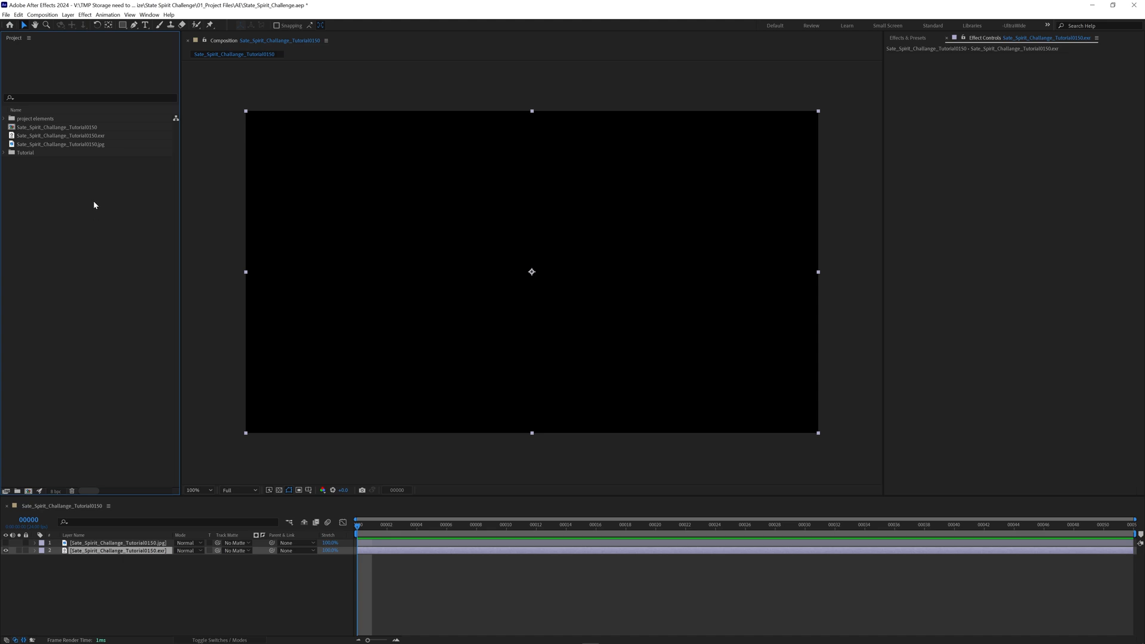
{"action": "mouse_move", "coordinate": [92, 207]}
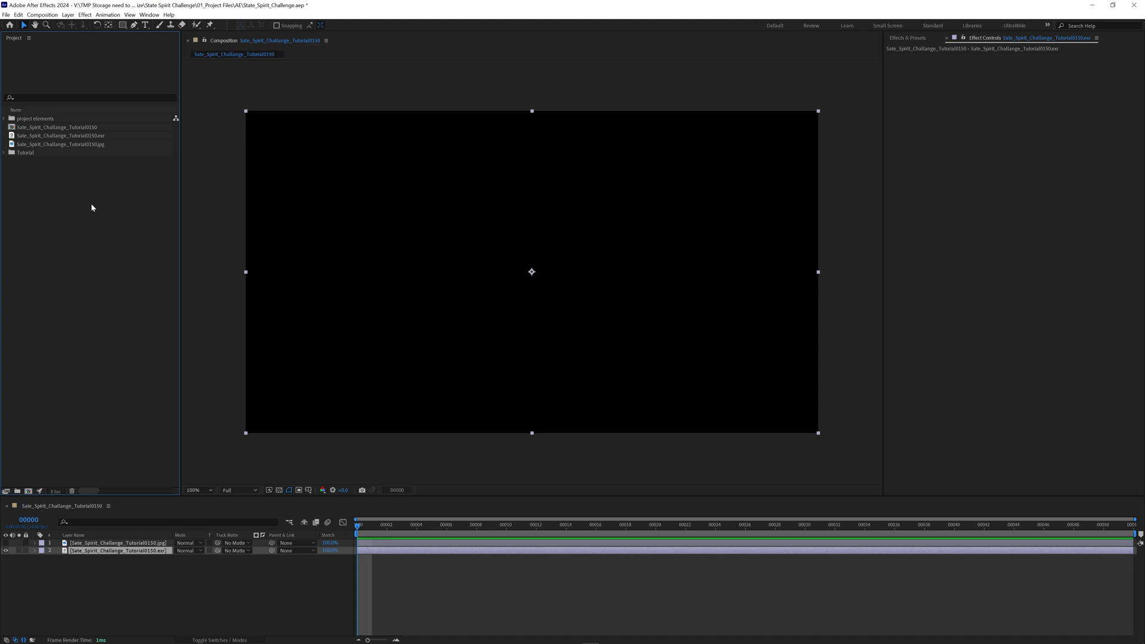
- Review Project Settings colour tab: keep Adobe color managed engine, check working colour space and gamma
{"action": "left_click", "coordinate": [18, 14]}
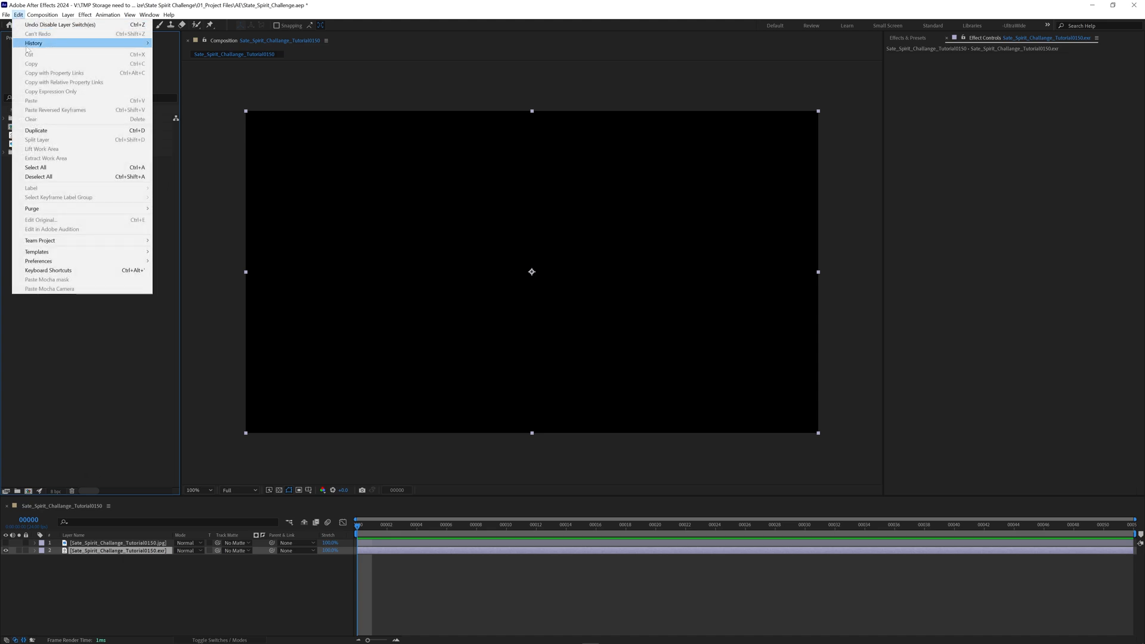
{"action": "left_click", "coordinate": [64, 353]}
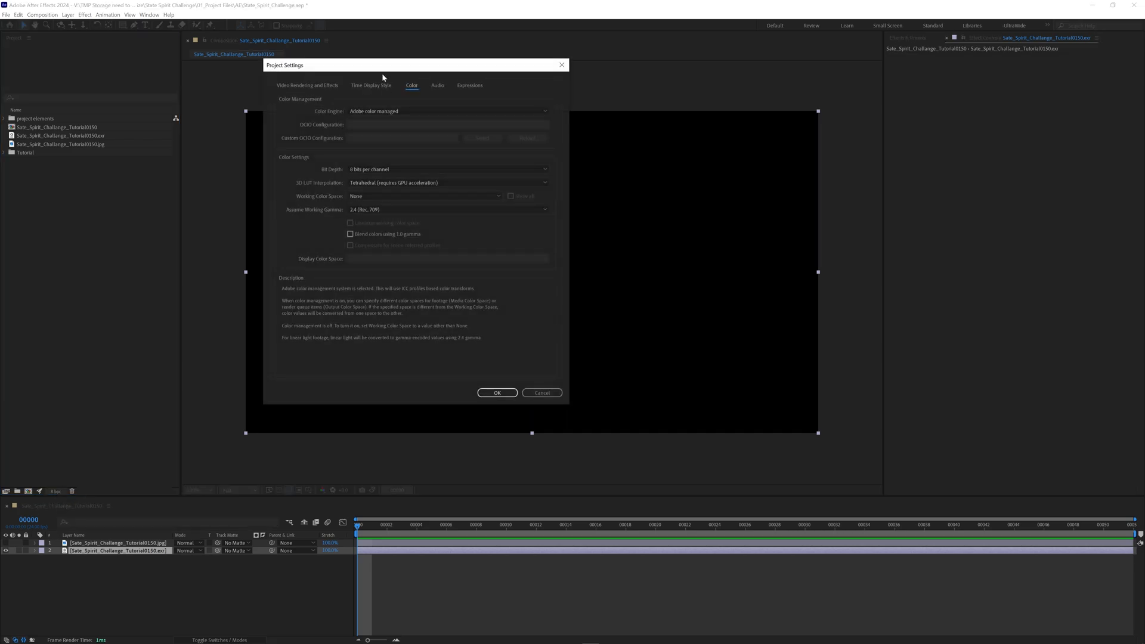
{"action": "left_click", "coordinate": [447, 111]}
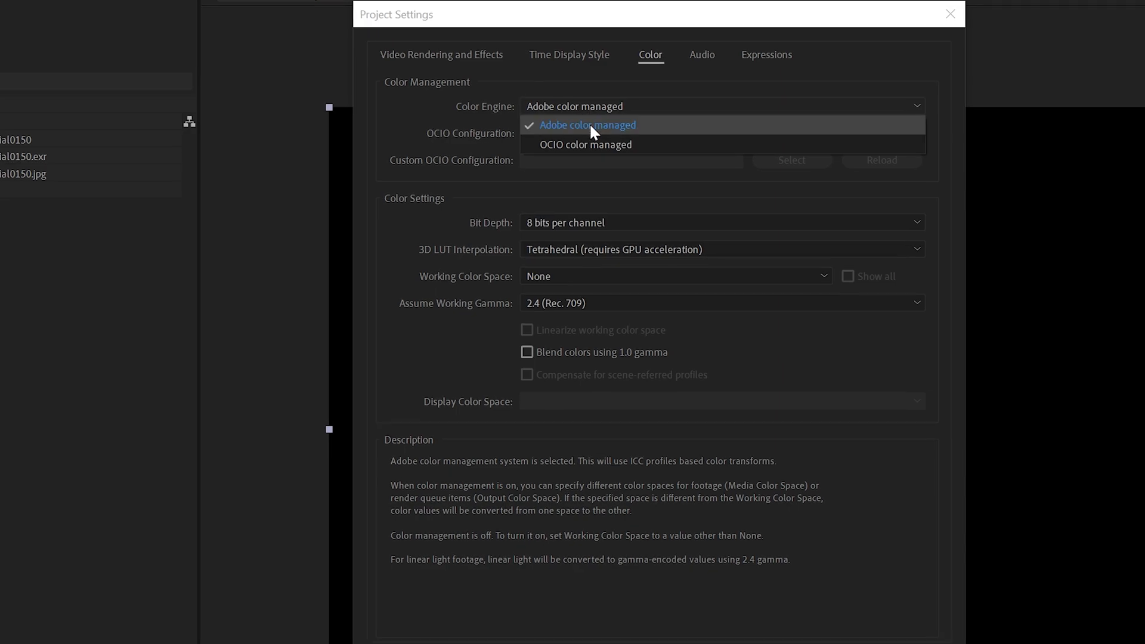
{"action": "left_click", "coordinate": [588, 126]}
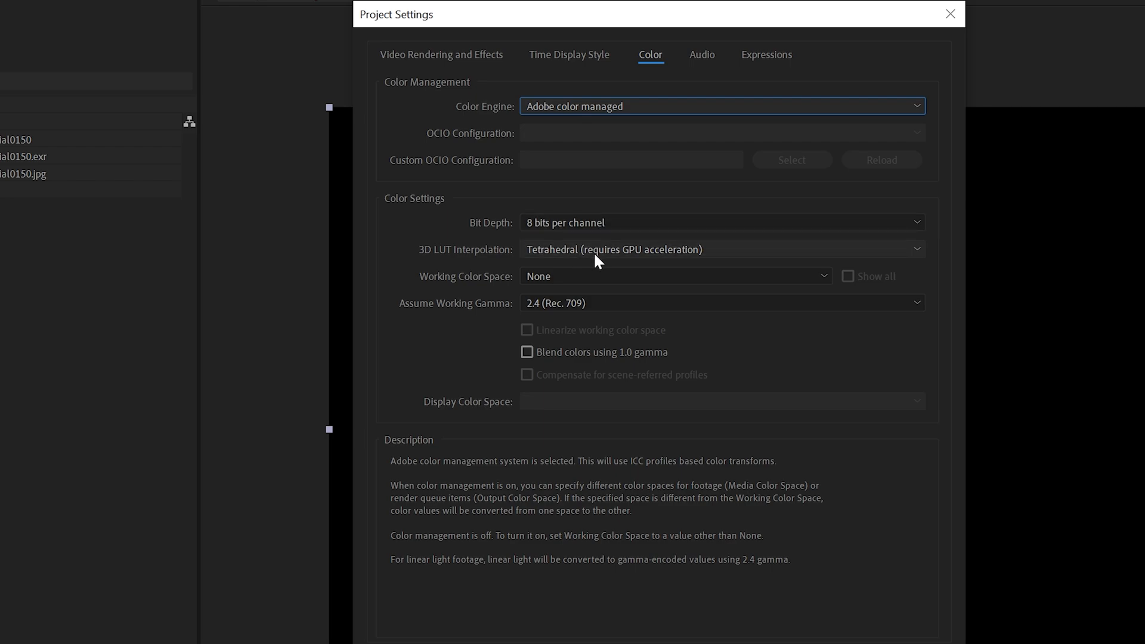
{"action": "left_click", "coordinate": [675, 276]}
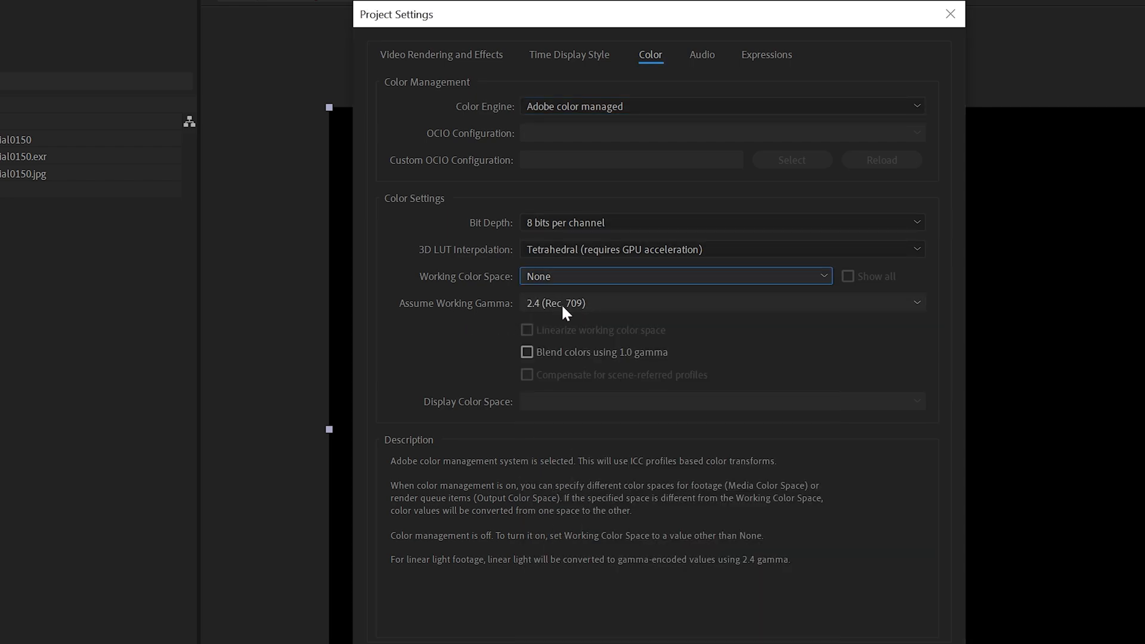
{"action": "left_click", "coordinate": [722, 302]}
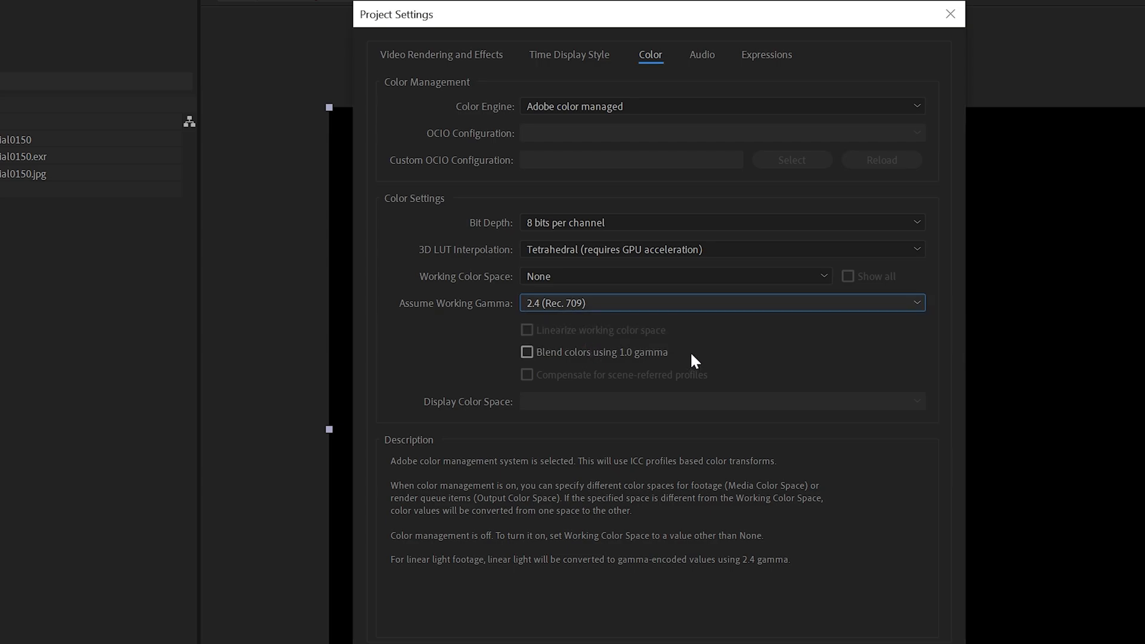
{"action": "left_click", "coordinate": [949, 13]}
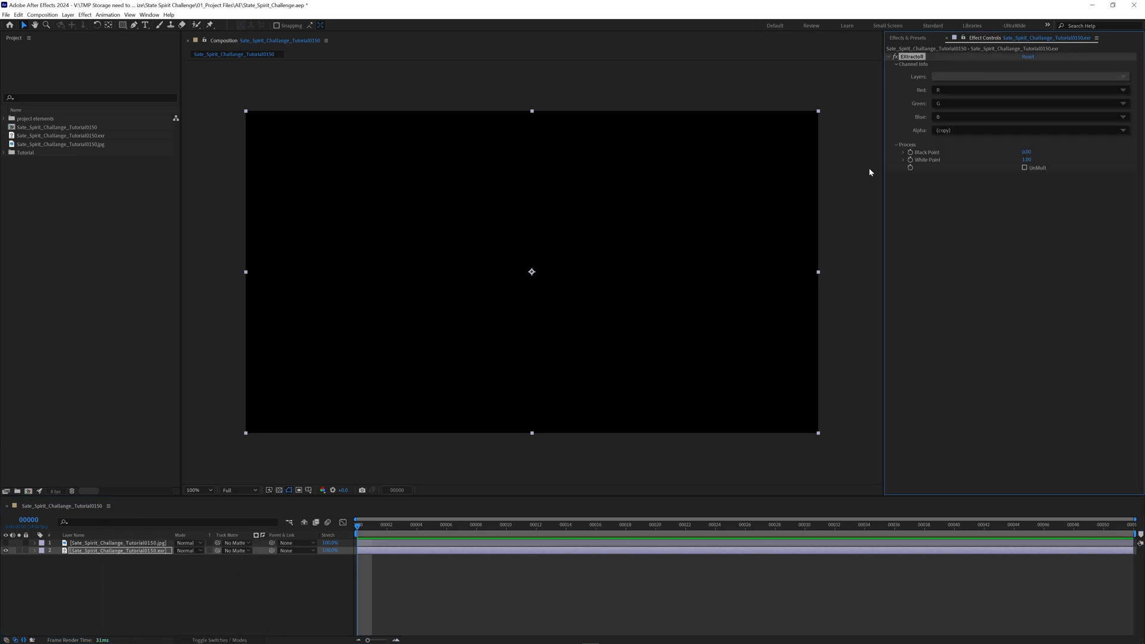
- Set Extractor's Layers to Composite.Combined so the mountain scene appears, then search for OpenColorIO
{"action": "left_click", "coordinate": [1029, 77]}
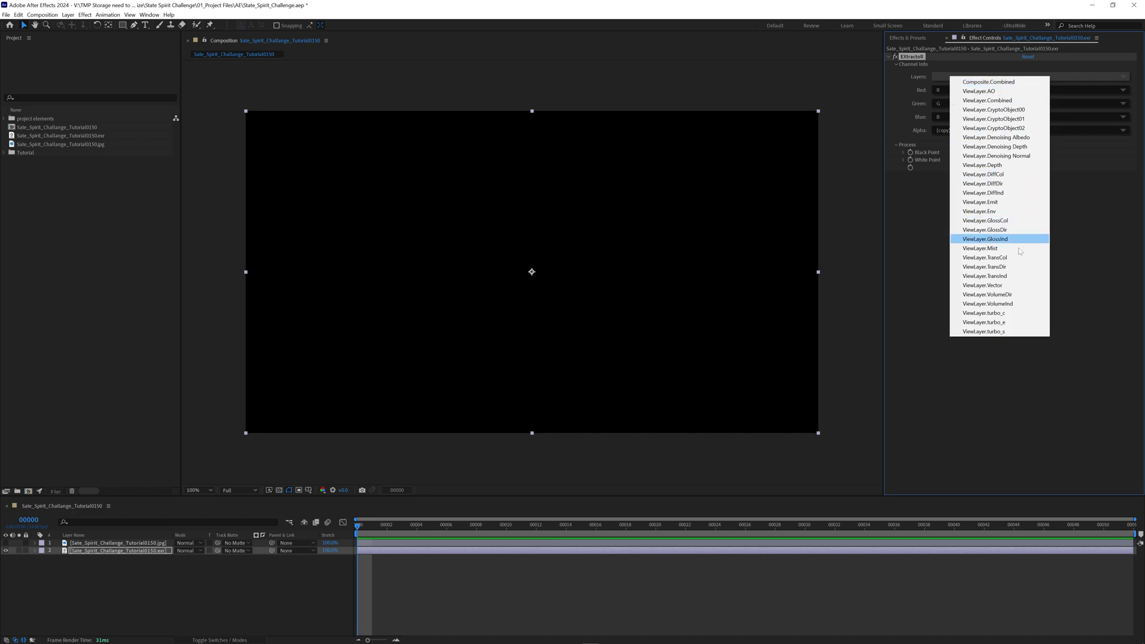
{"action": "mouse_move", "coordinate": [1001, 312]}
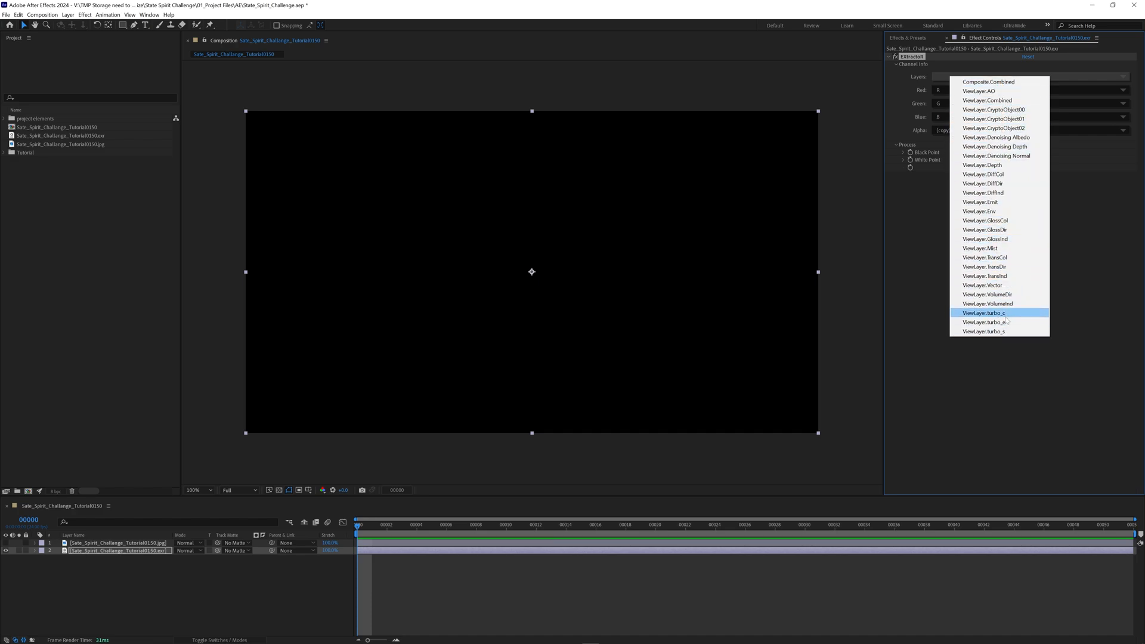
{"action": "mouse_move", "coordinate": [981, 248]}
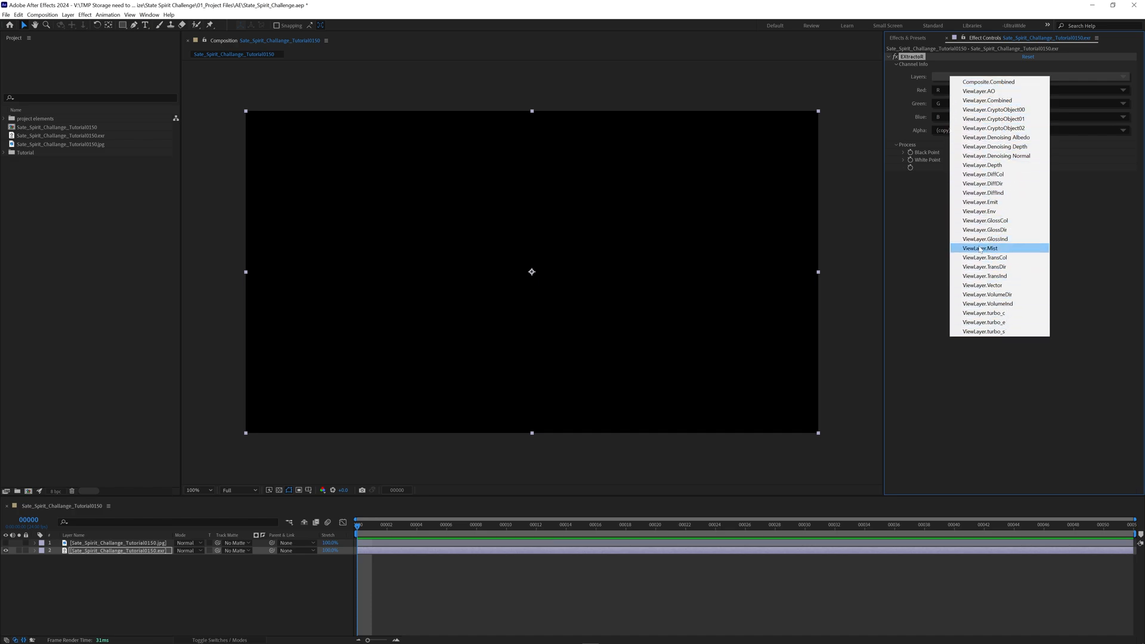
{"action": "left_click", "coordinate": [988, 81]}
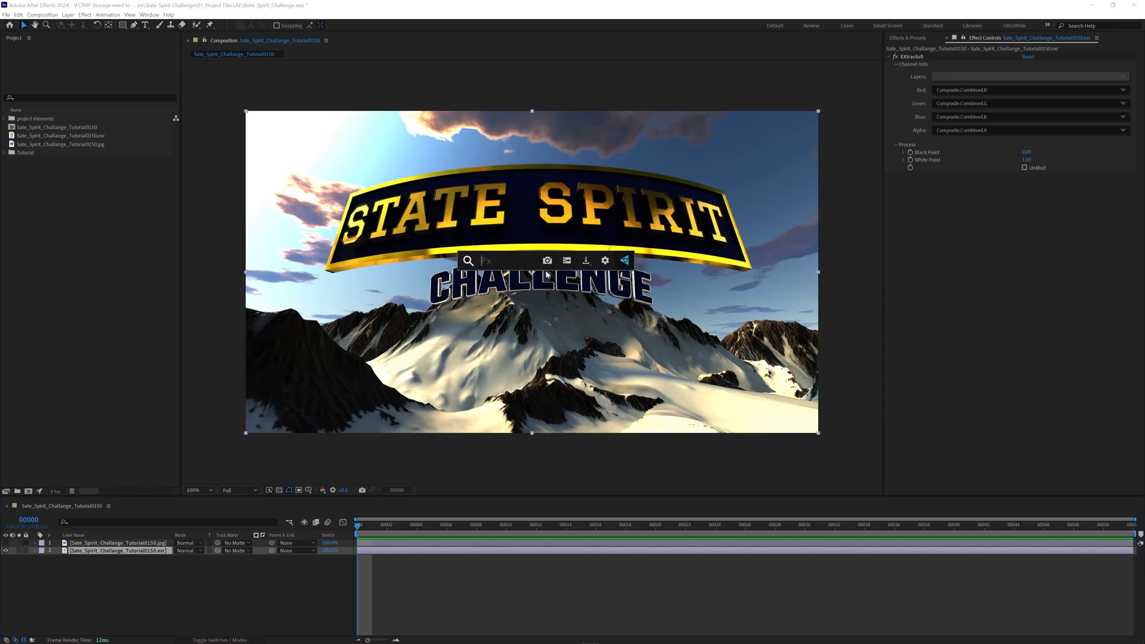
{"action": "type", "text": "open"}
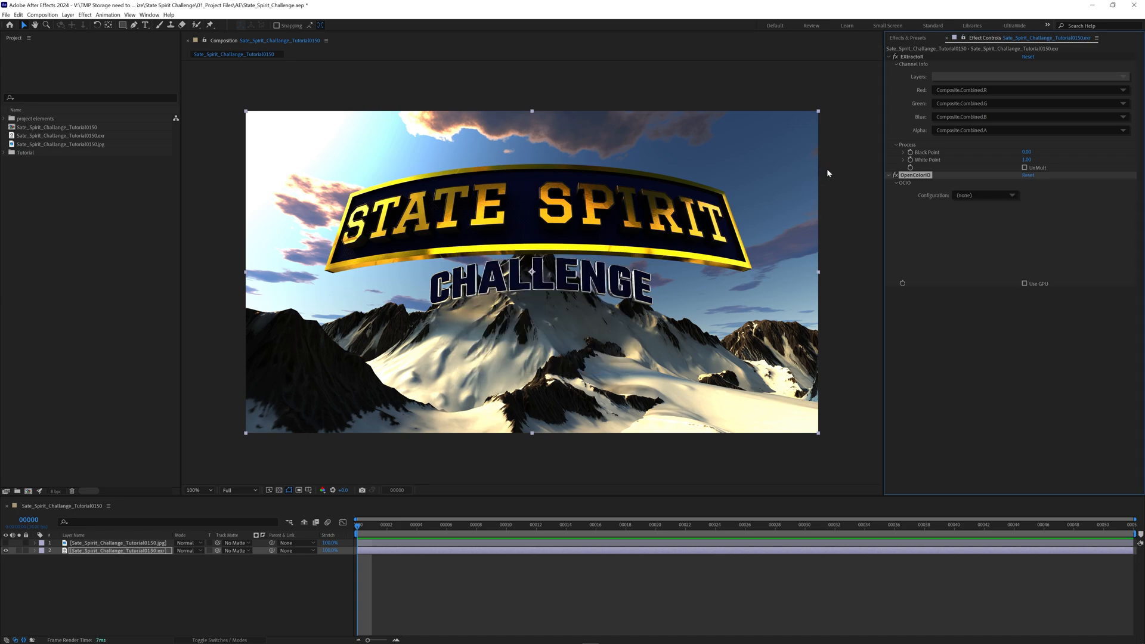
- Choose Custom... in the OpenColorIO Configuration dropdown to load a configuration file
{"action": "left_click", "coordinate": [985, 194]}
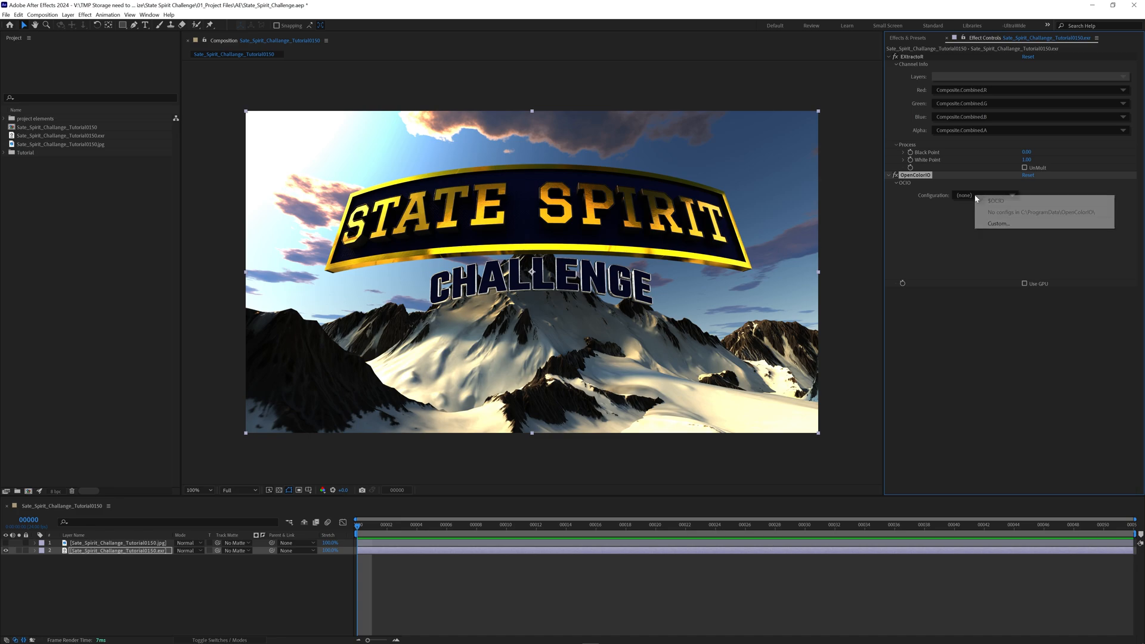
{"action": "mouse_move", "coordinate": [996, 222]}
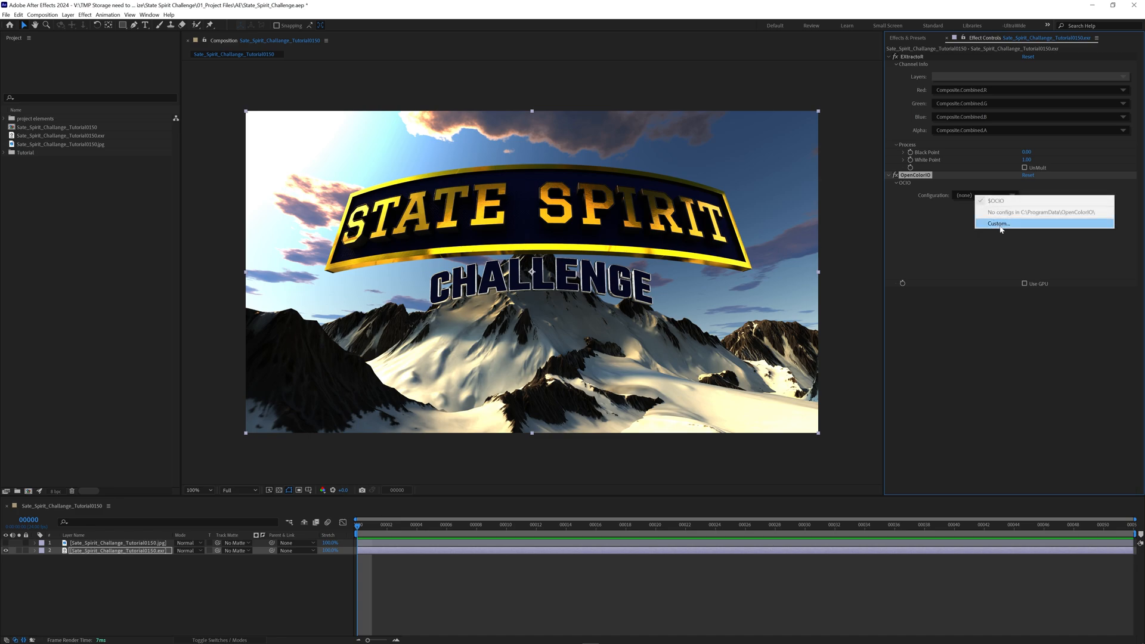
{"action": "left_click", "coordinate": [993, 223]}
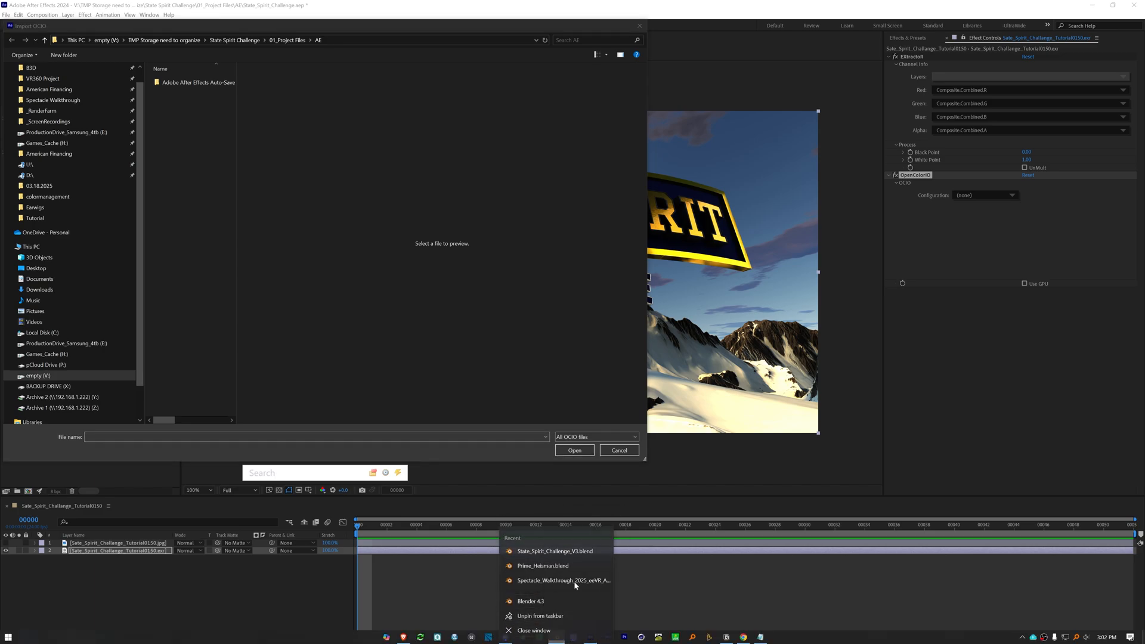
- Load config.ocio from Blender 4.3's datafiles/colormanagement folder as the custom OCIO configuration
{"action": "left_click", "coordinate": [530, 601]}
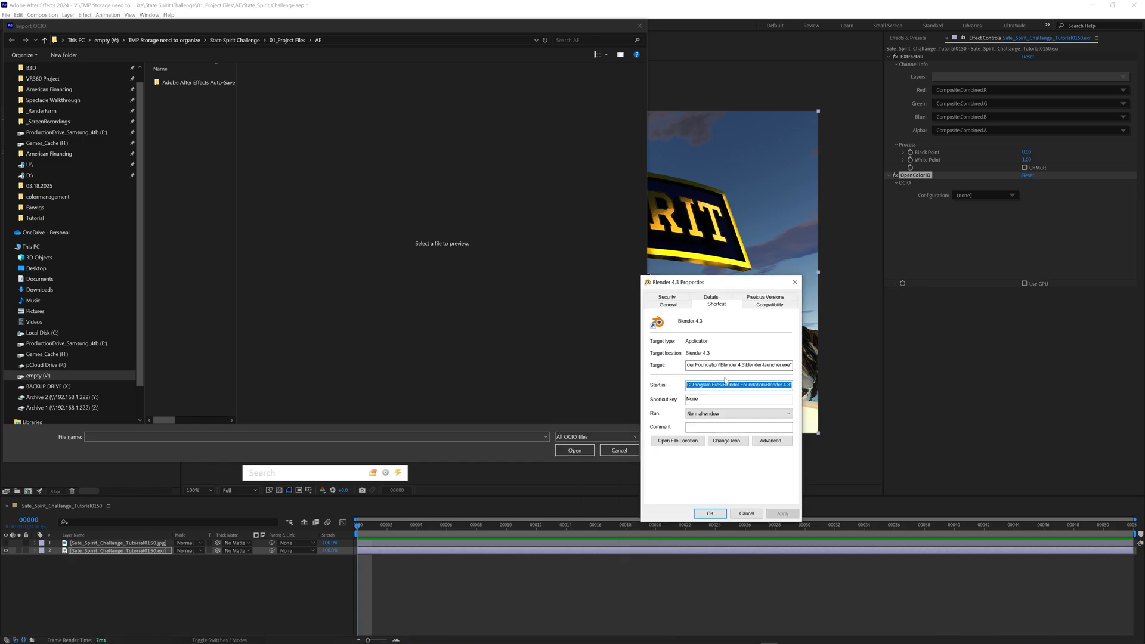
{"action": "left_click", "coordinate": [676, 440]}
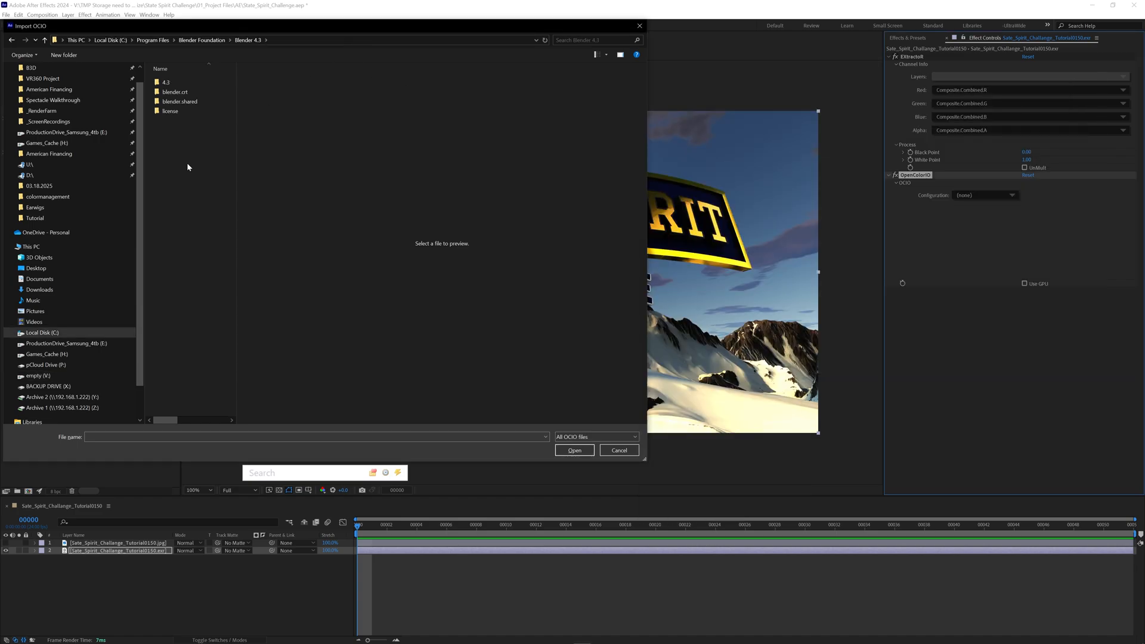
{"action": "double_click", "coordinate": [166, 82]}
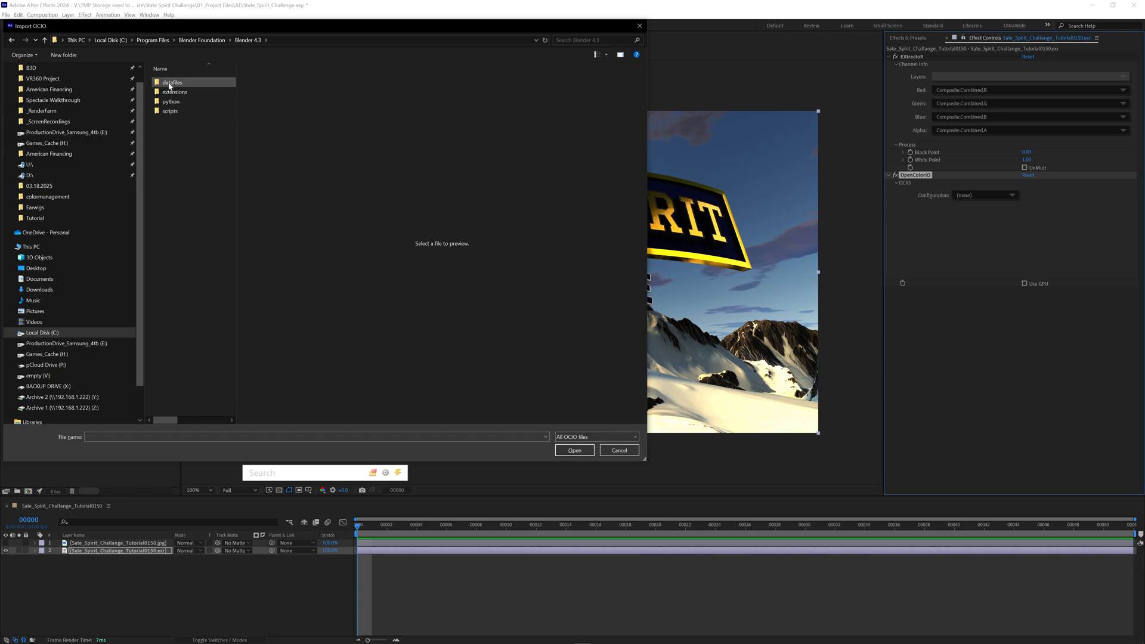
{"action": "double_click", "coordinate": [171, 82]}
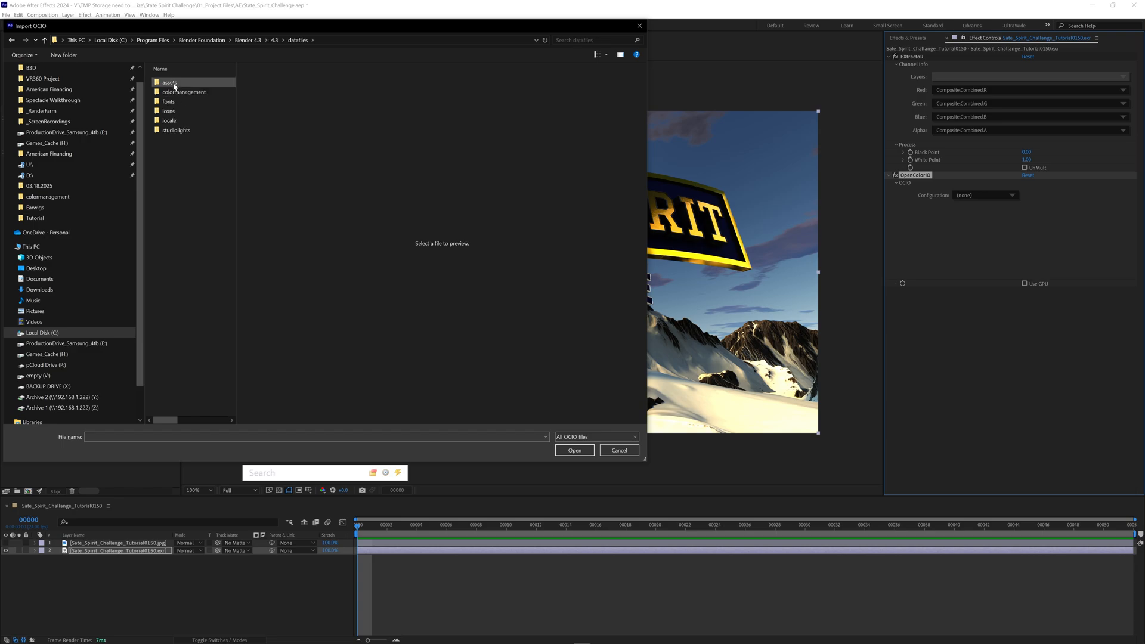
{"action": "double_click", "coordinate": [185, 92]}
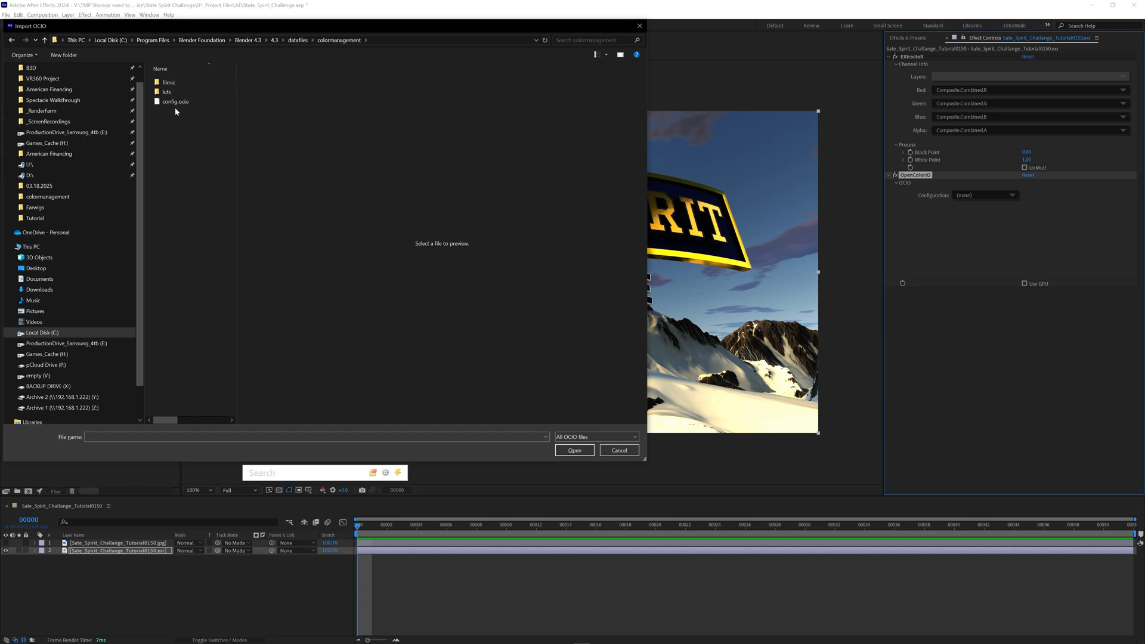
{"action": "left_click", "coordinate": [174, 101]}
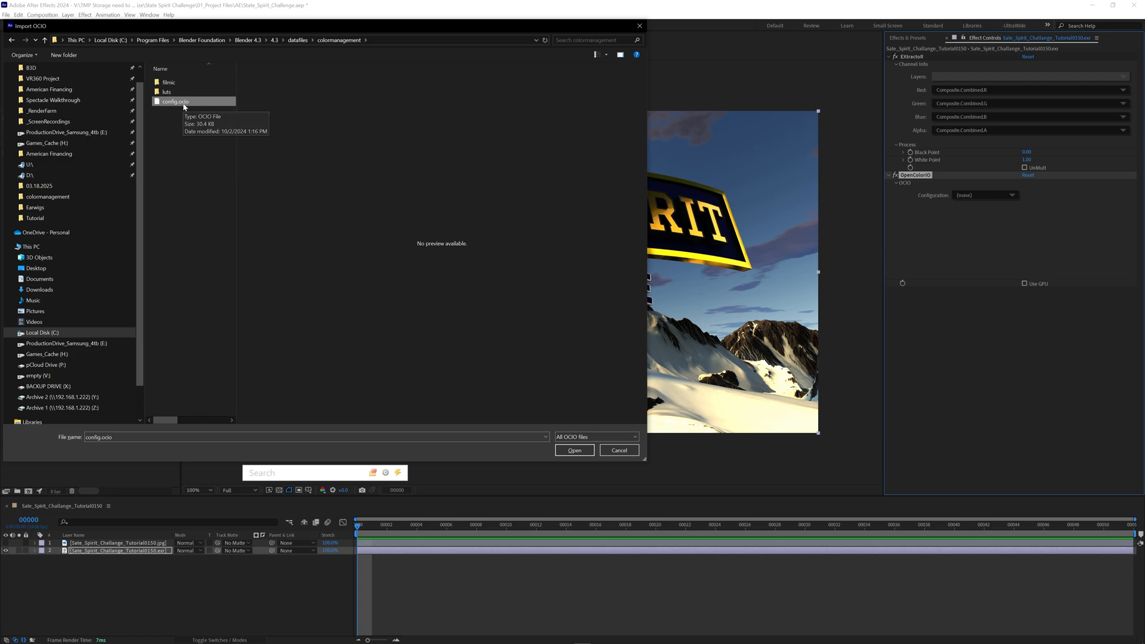
{"action": "left_click", "coordinate": [574, 449]}
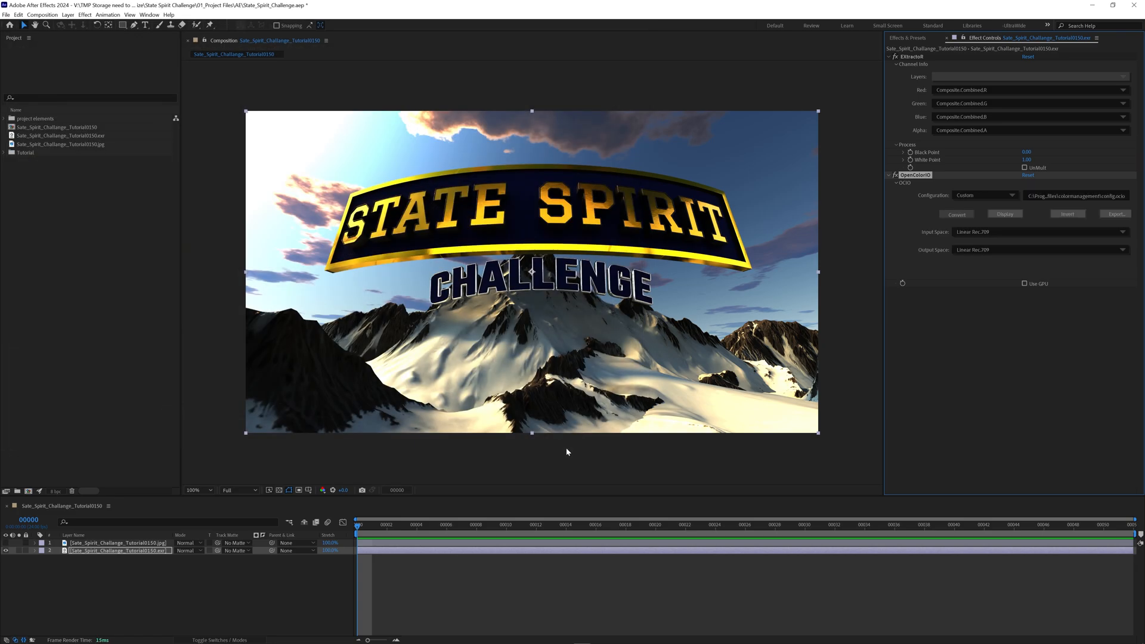
{"action": "mouse_move", "coordinate": [938, 238]}
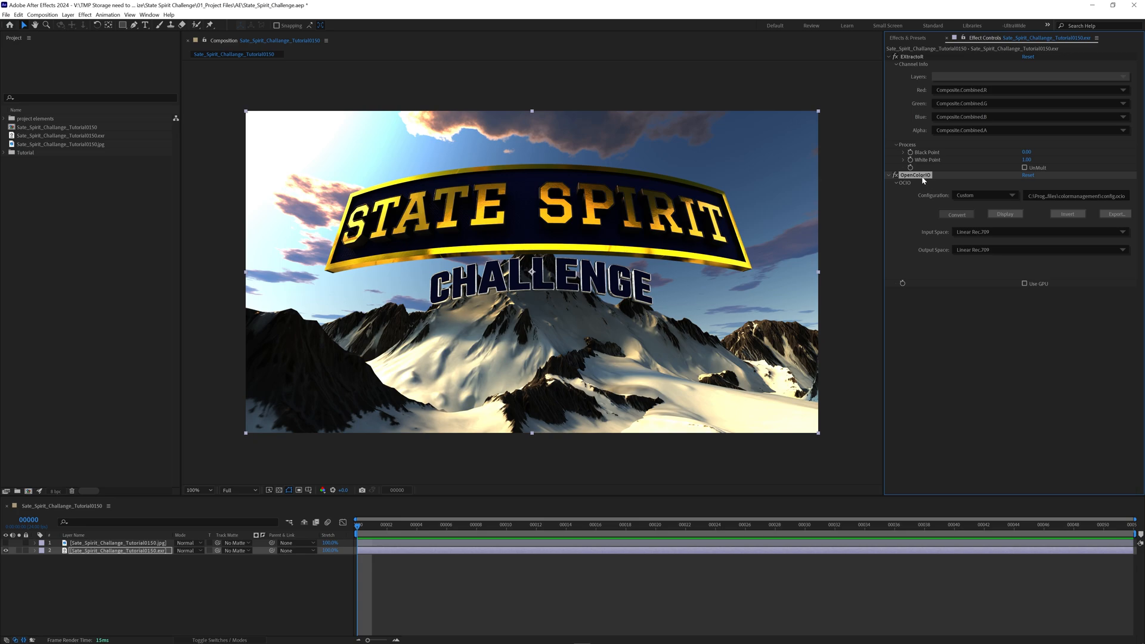
{"action": "mouse_move", "coordinate": [926, 228]}
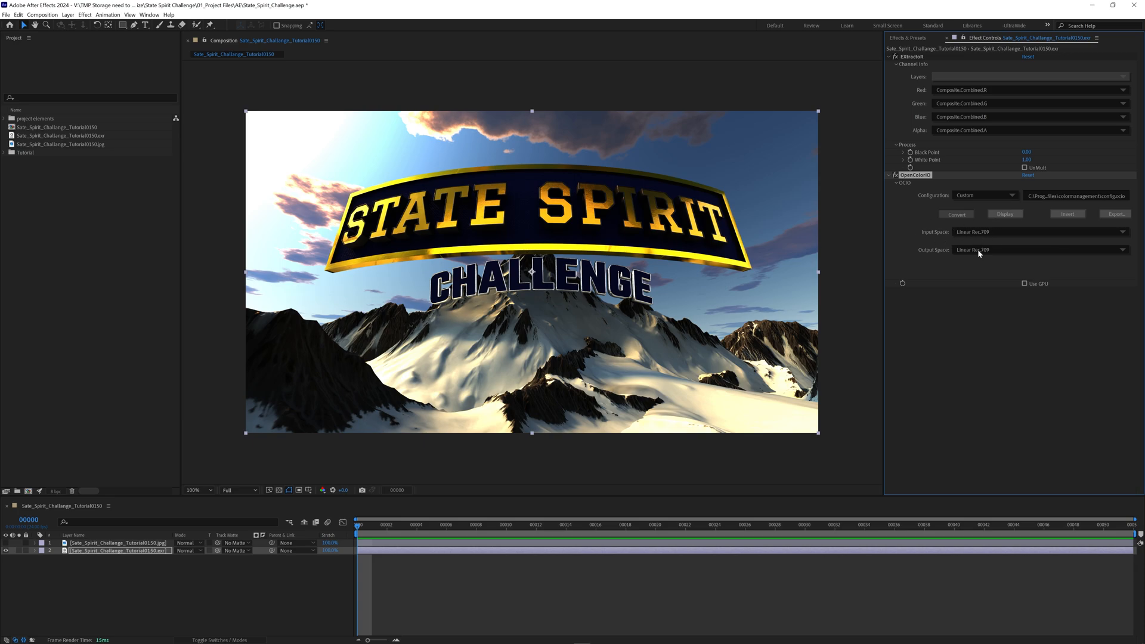
- Set the OpenColorIO Output Space to AgX > AgX Base sRGB
{"action": "left_click", "coordinate": [1040, 249]}
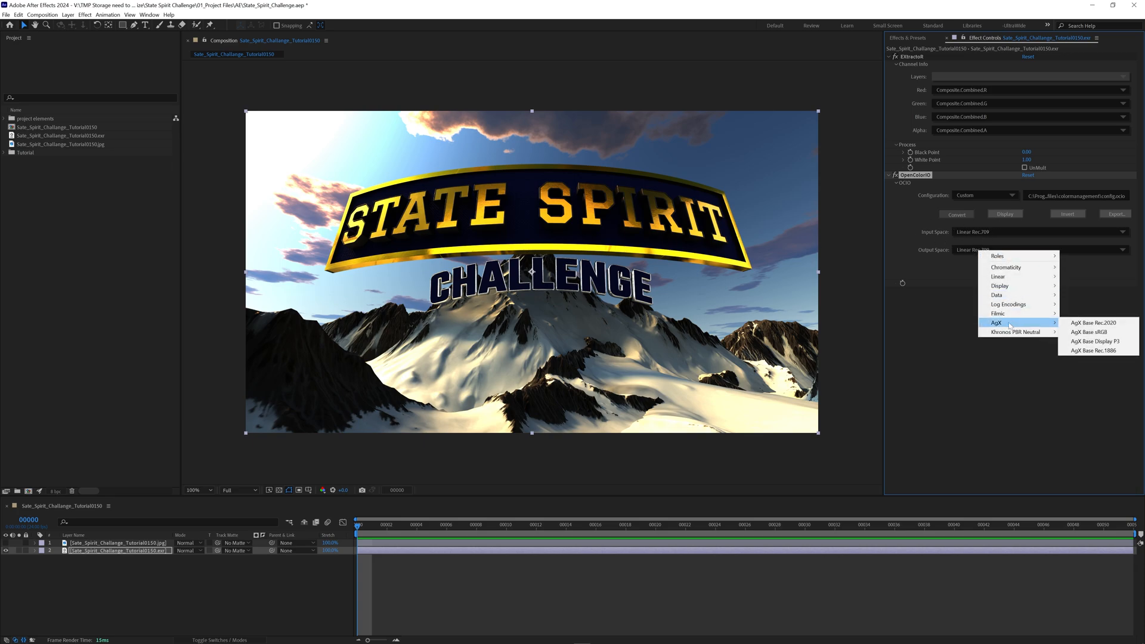
{"action": "mouse_move", "coordinate": [1095, 333]}
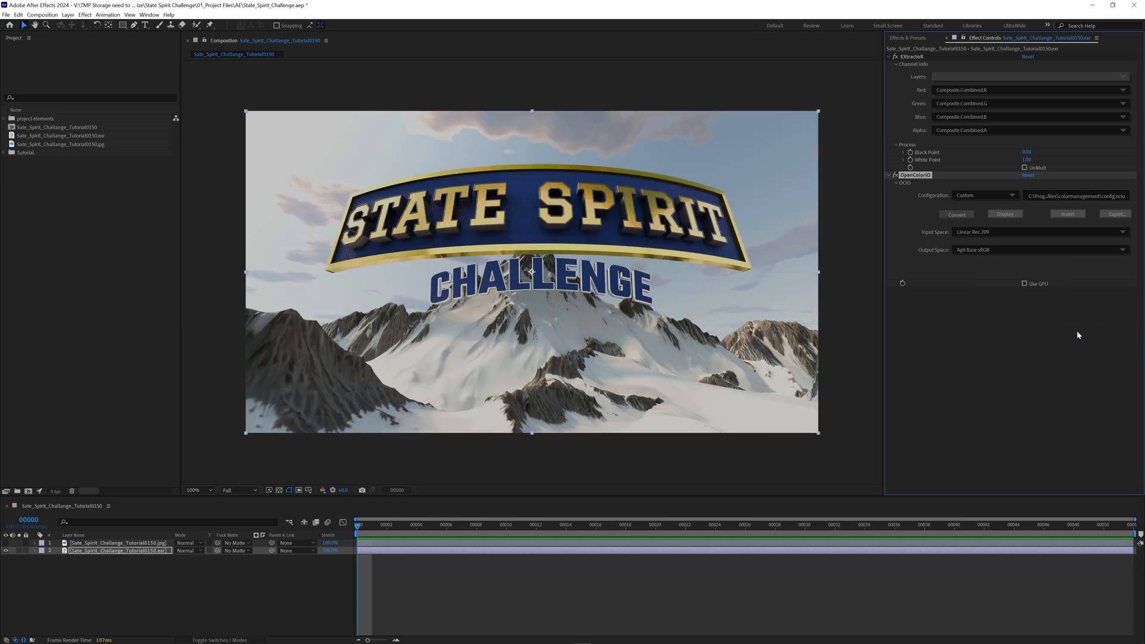
{"action": "left_click", "coordinate": [1024, 284]}
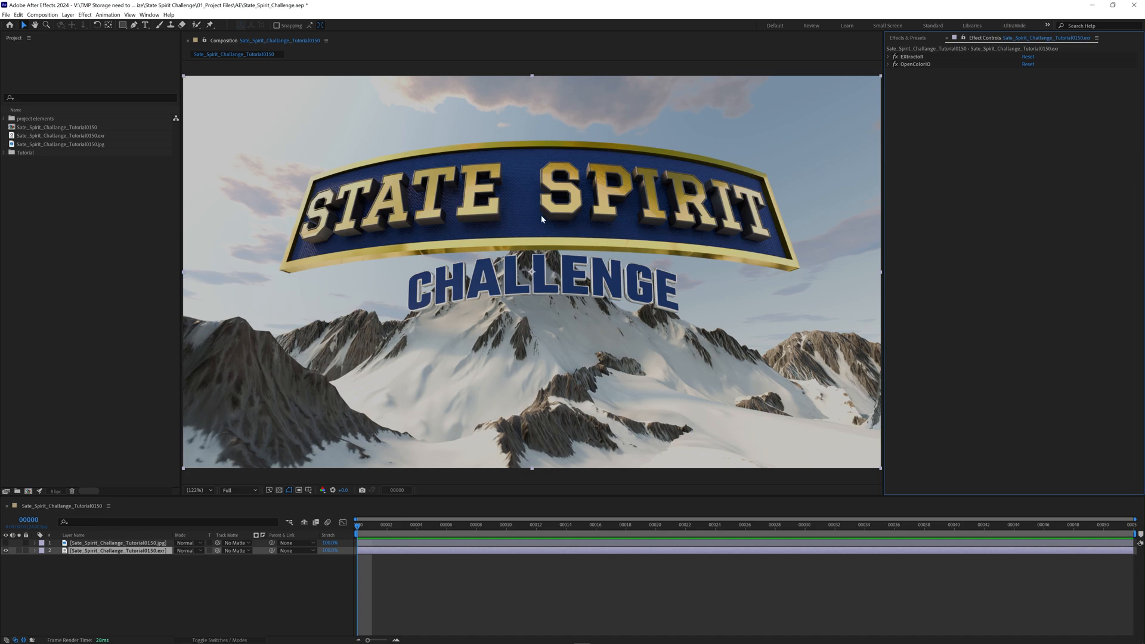
{"action": "mouse_move", "coordinate": [569, 215]}
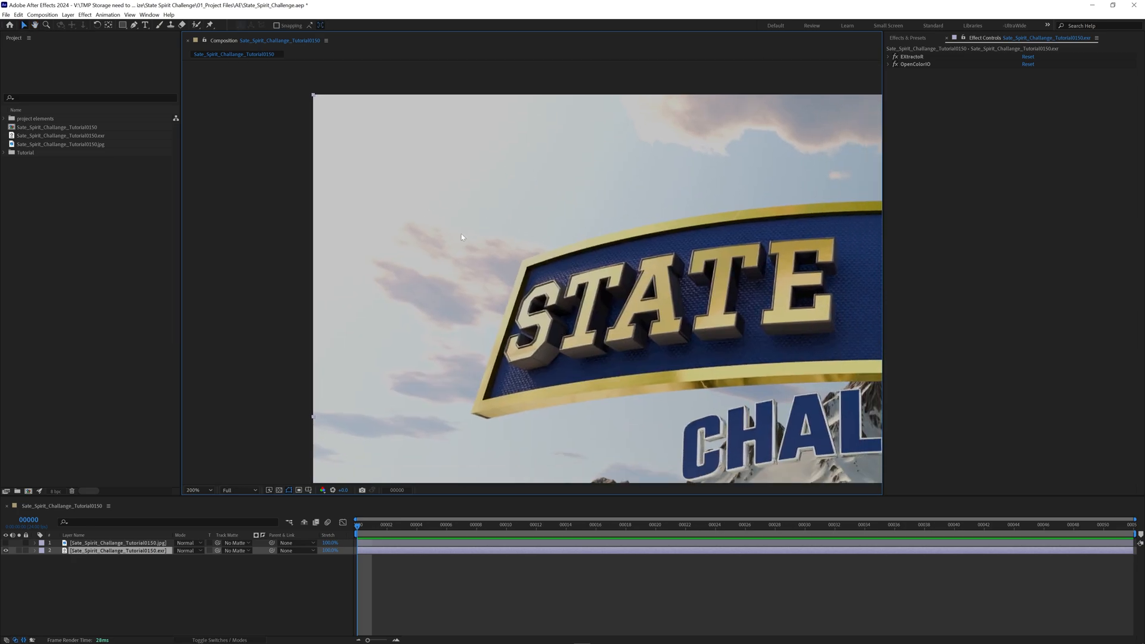
{"action": "mouse_move", "coordinate": [437, 203]}
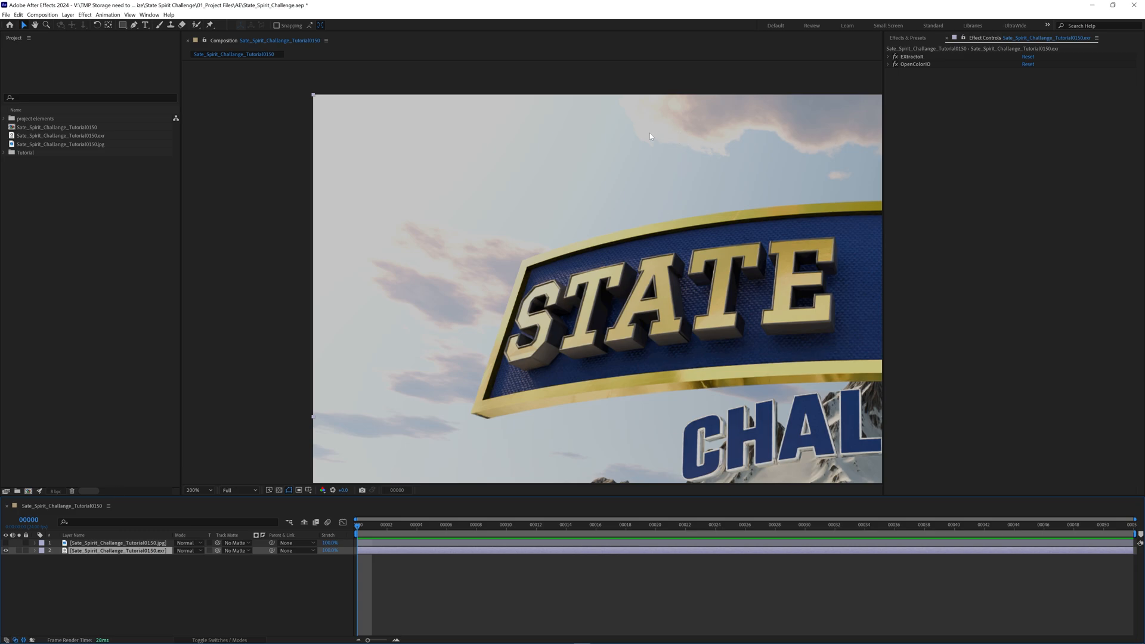
{"action": "mouse_move", "coordinate": [336, 323]}
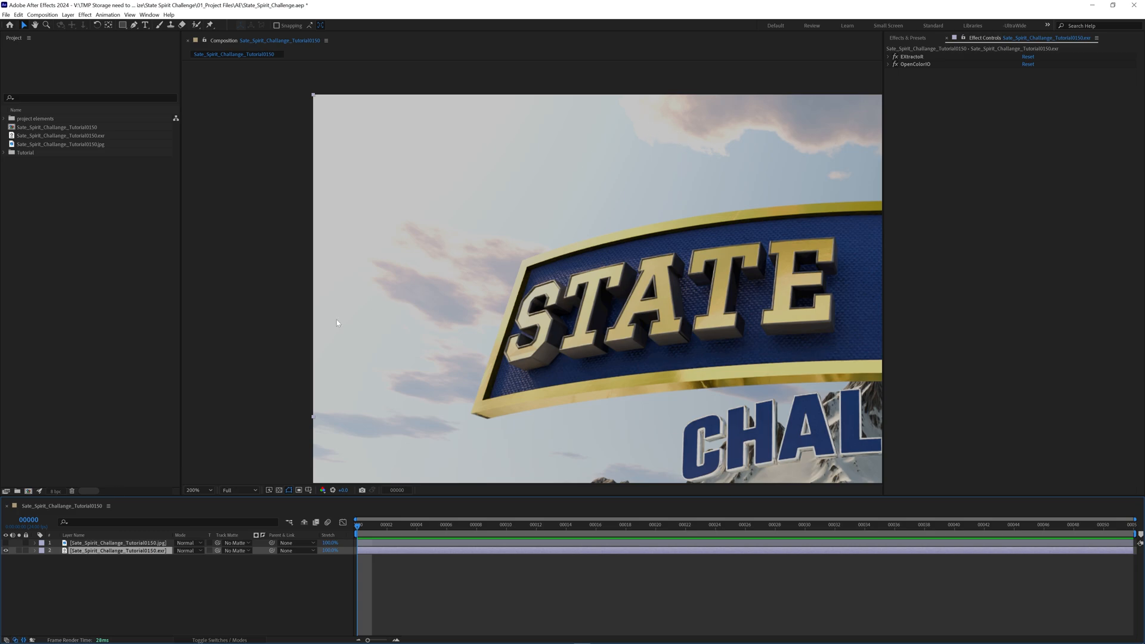
{"action": "mouse_move", "coordinate": [57, 490]}
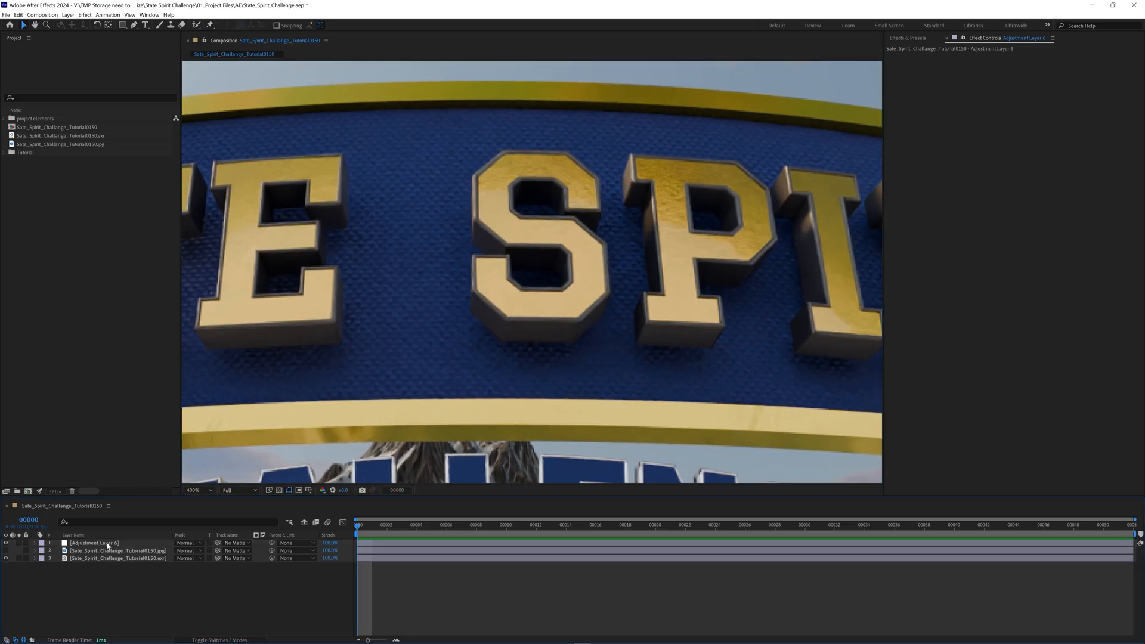
- Apply Levels to the adjustment layer, brighten highlights and compare the JPG against the EXR
{"action": "type", "text": "levels"}
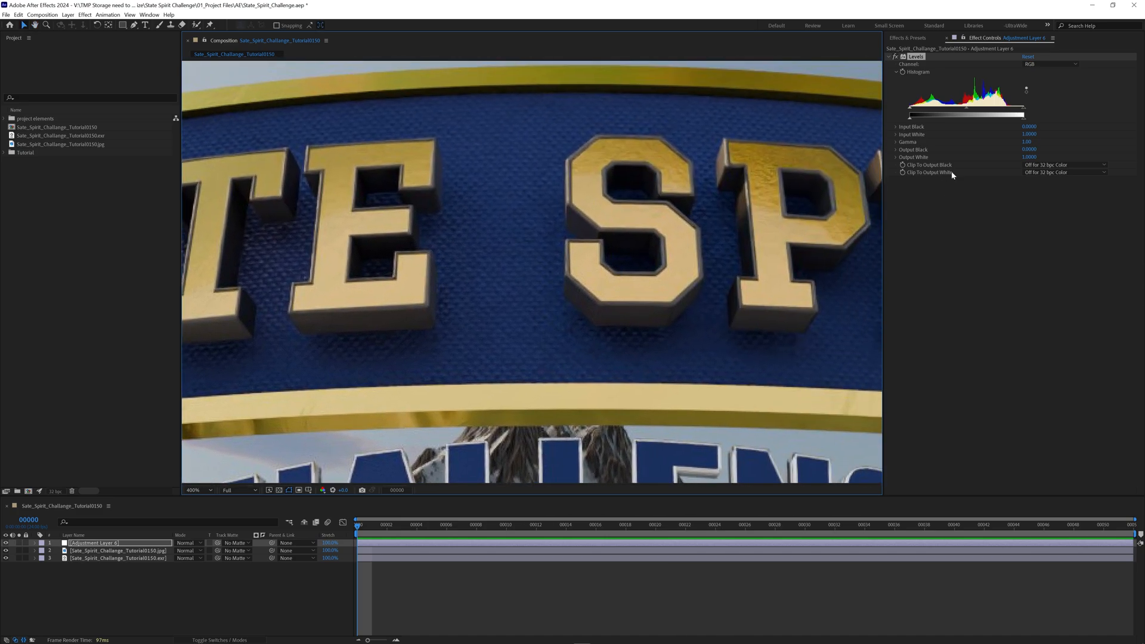
{"action": "left_click_drag", "start_coordinate": [1026, 113], "coordinate": [981, 111]}
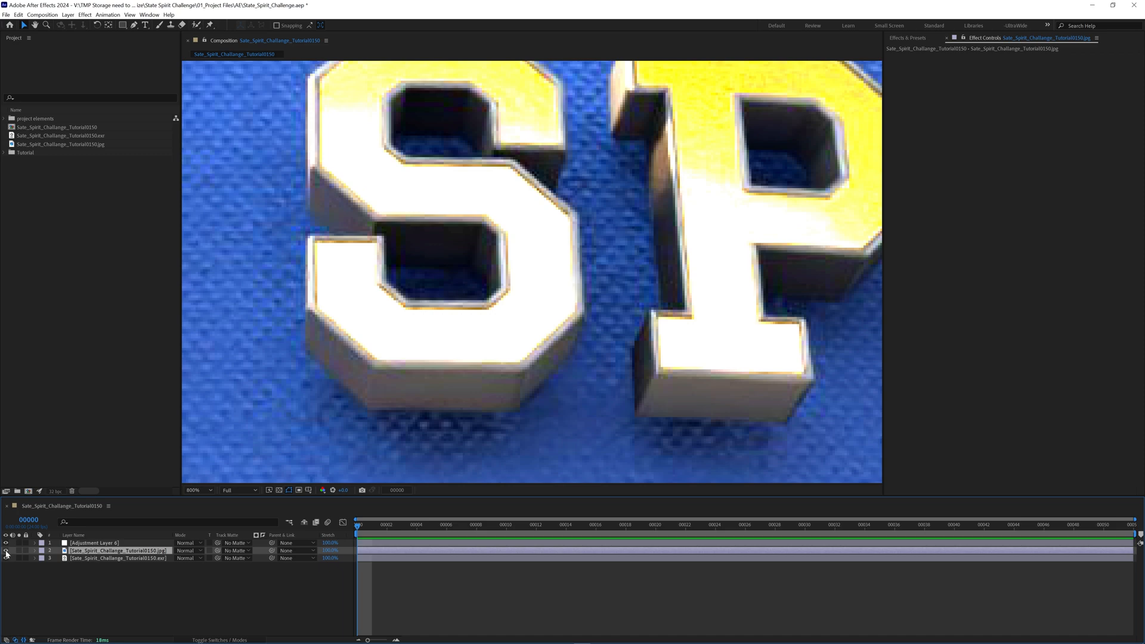
{"action": "left_click_drag", "start_coordinate": [533, 219], "coordinate": [577, 283]}
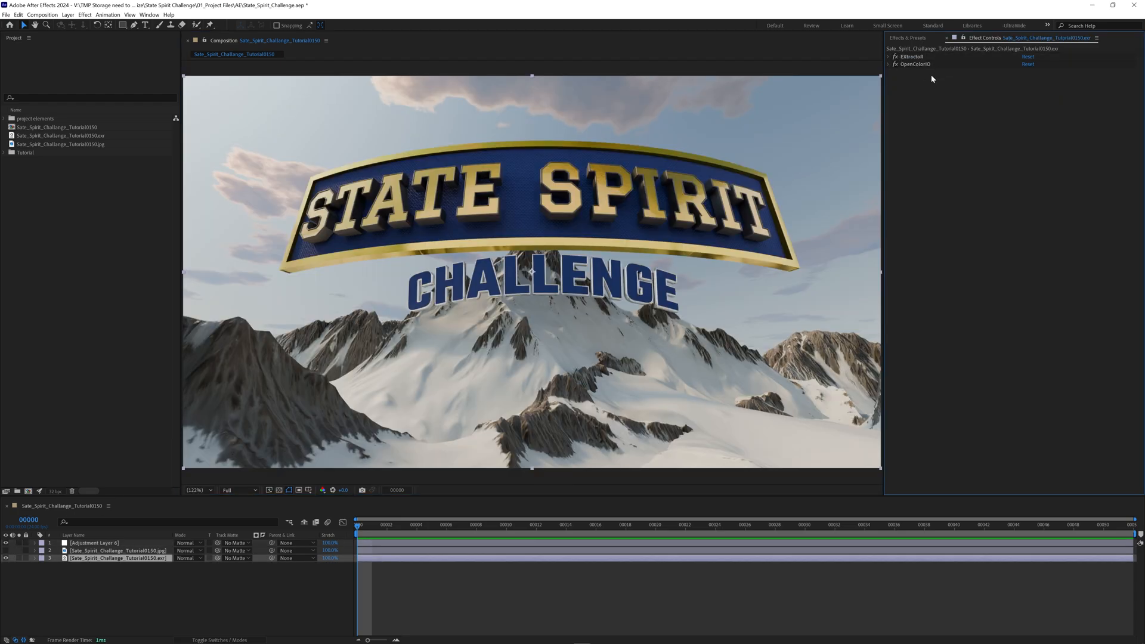
- Save the Extractor and OpenColorIO effects as the Blender_EXR_Setup.ffx preset, replacing the existing file
{"action": "left_click", "coordinate": [985, 37]}
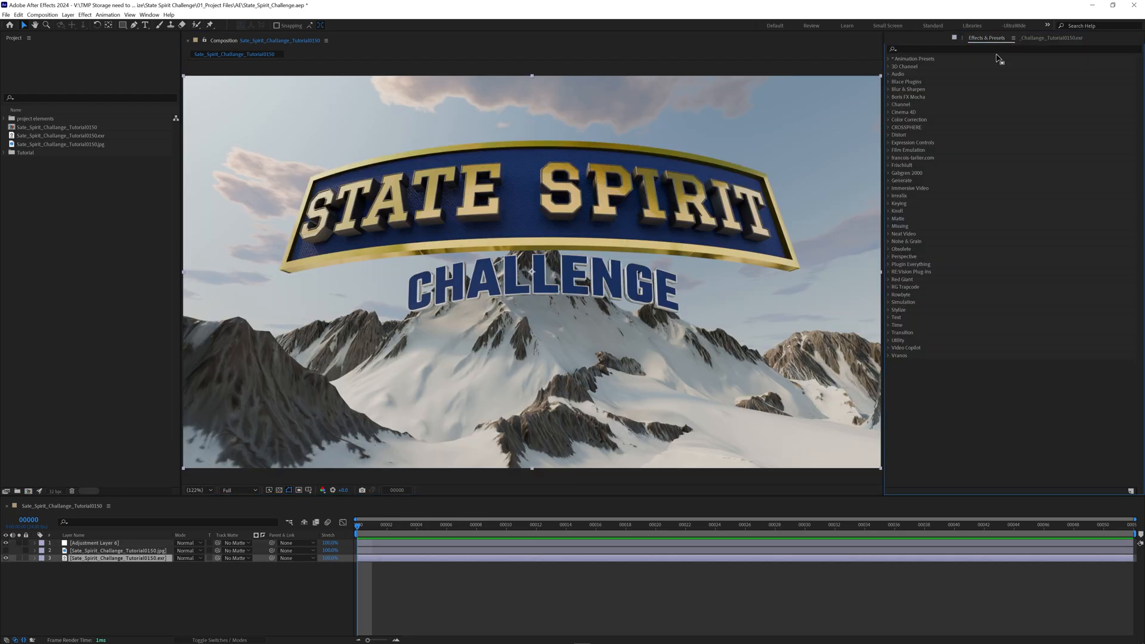
{"action": "left_click", "coordinate": [117, 558]}
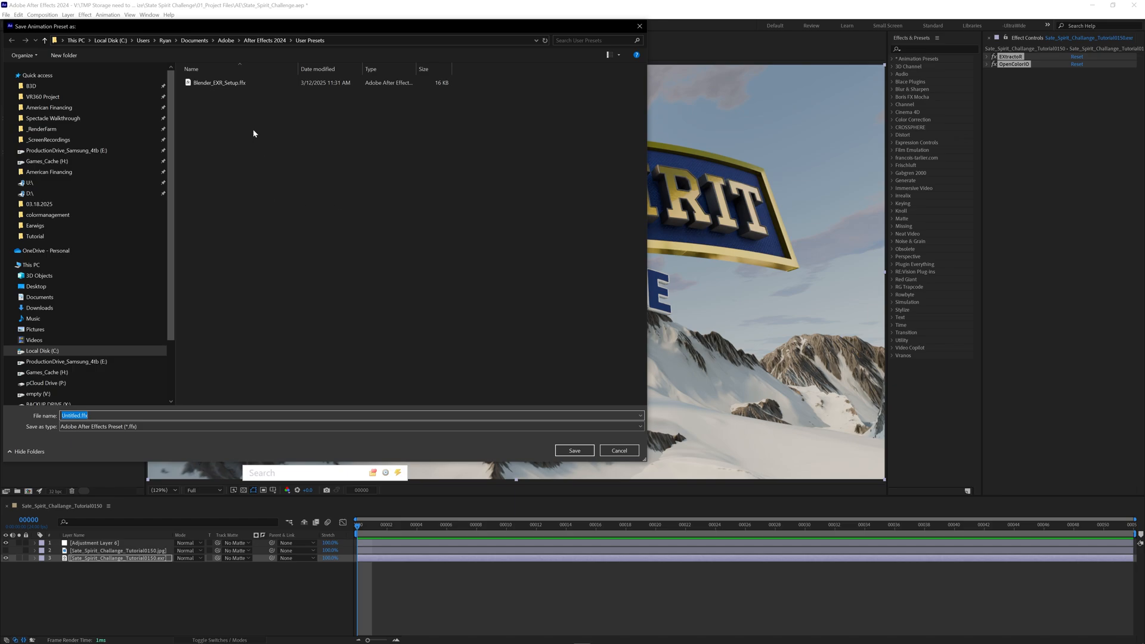
{"action": "left_click", "coordinate": [217, 82]}
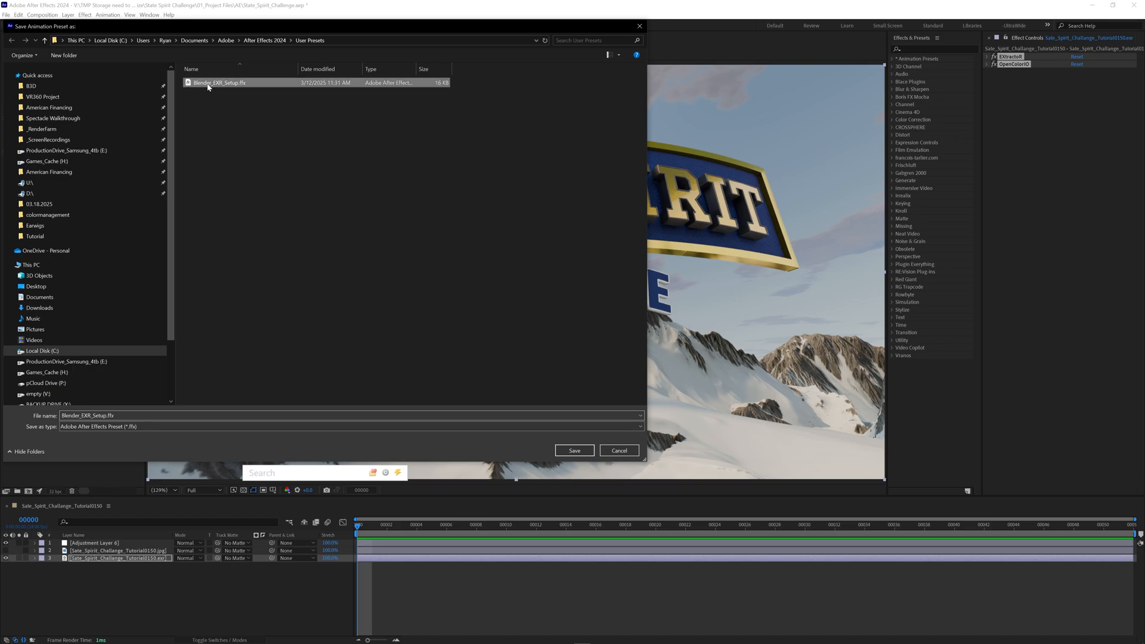
{"action": "left_click", "coordinate": [574, 449]}
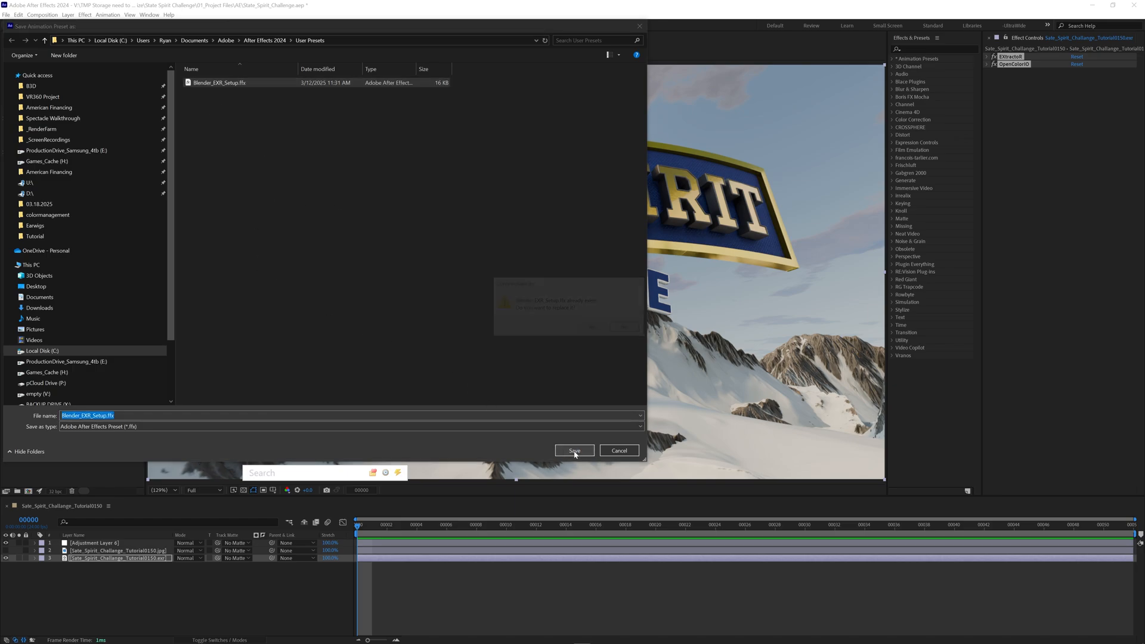
{"action": "left_click", "coordinate": [574, 450]}
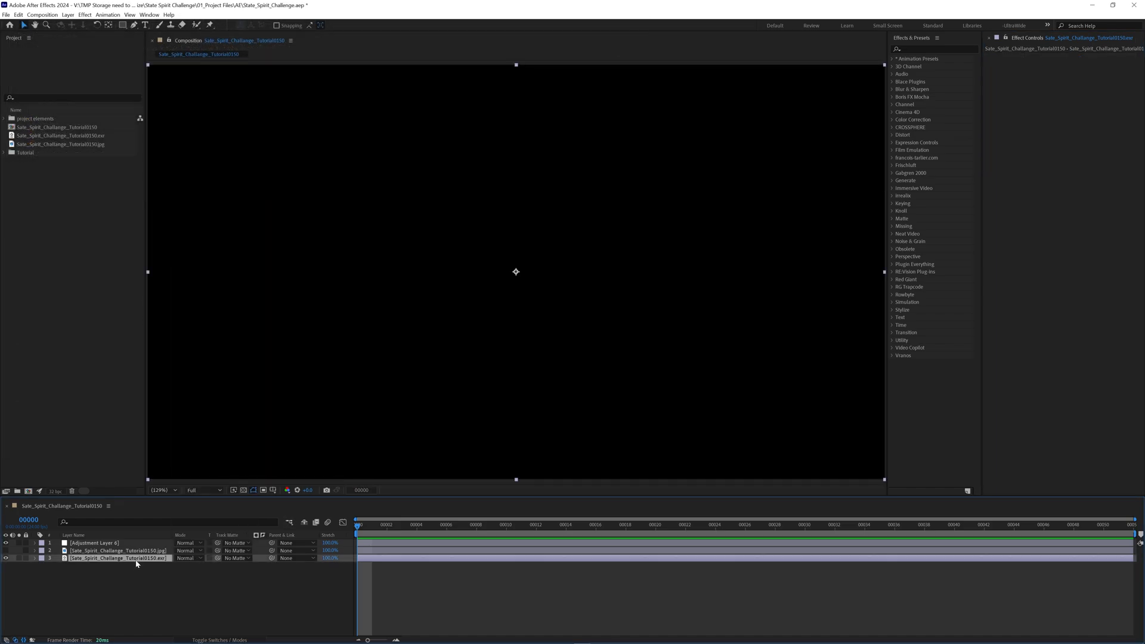
- Reapply the Blender_EXR_Setup preset, try Filmic sRGB output, then return to AgX Base sRGB
{"action": "type", "text": "bl"}
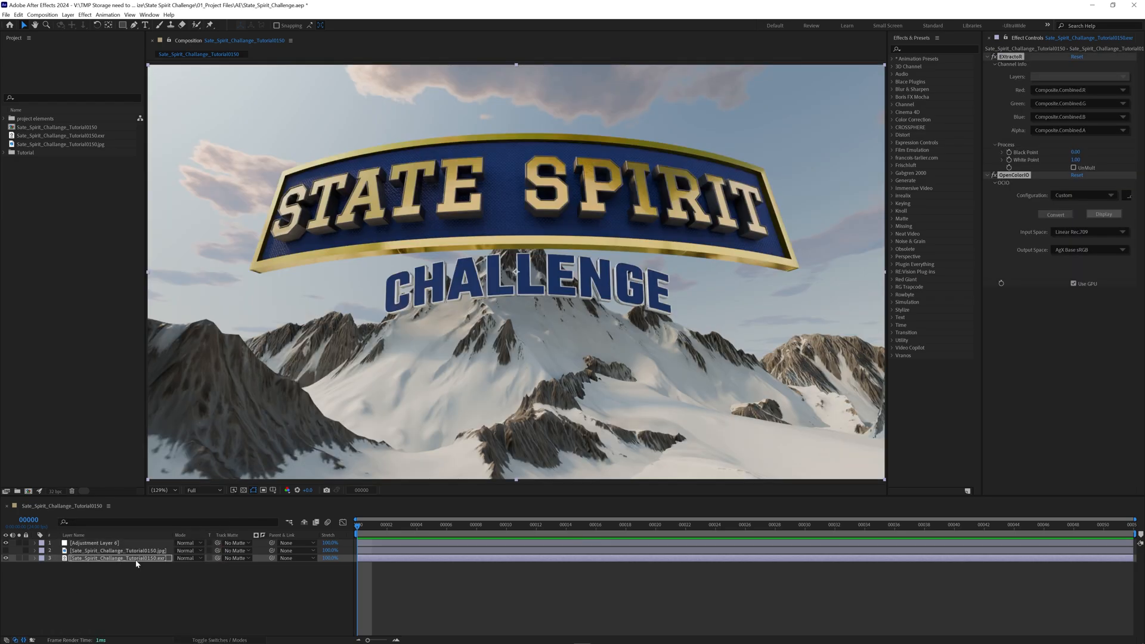
{"action": "left_click", "coordinate": [1087, 249]}
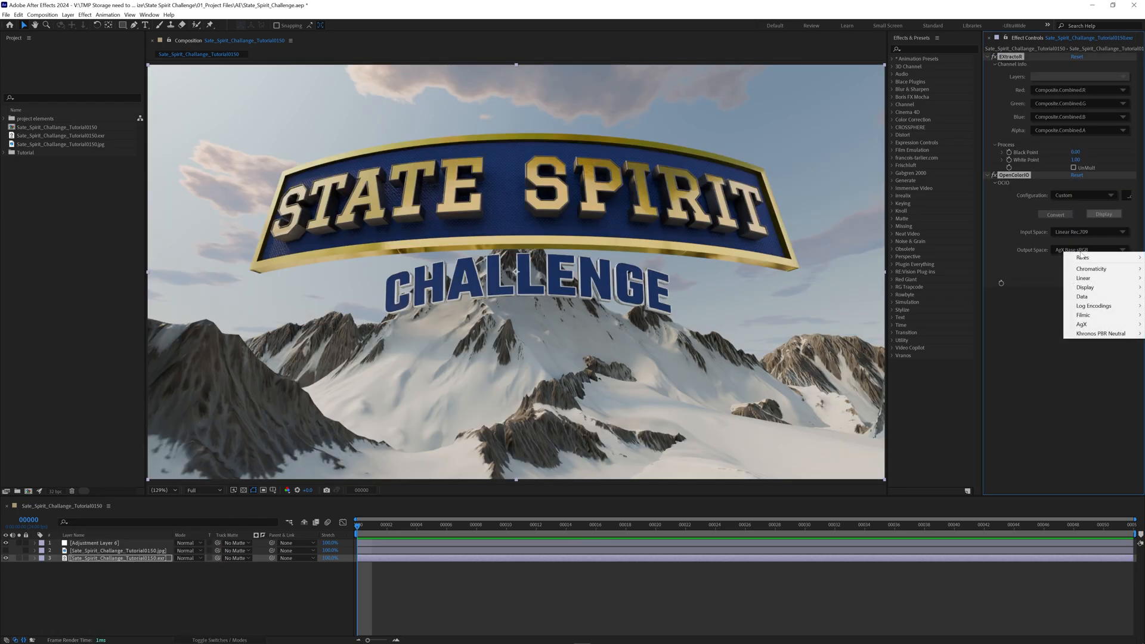
{"action": "mouse_move", "coordinate": [1083, 315]}
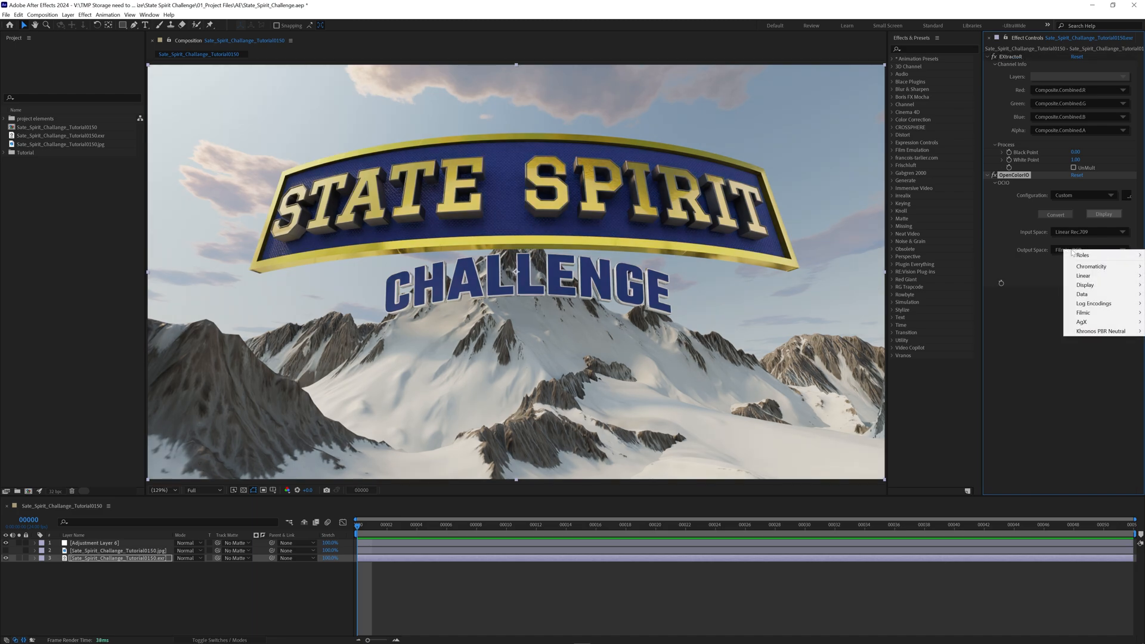
{"action": "left_click", "coordinate": [1081, 311]}
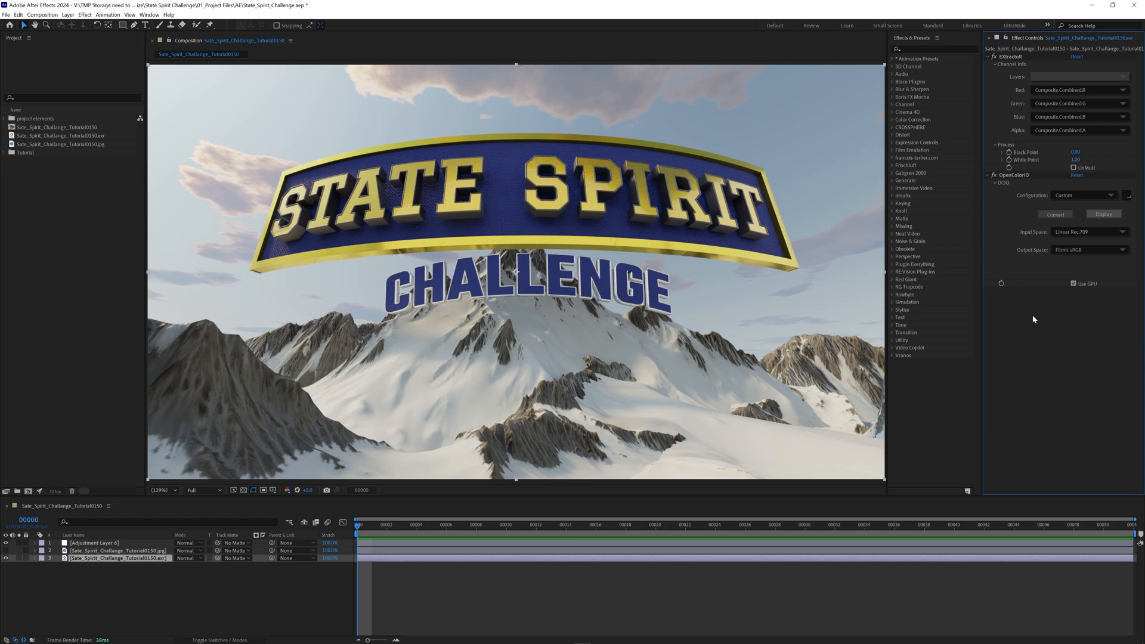
{"action": "left_click", "coordinate": [1088, 249]}
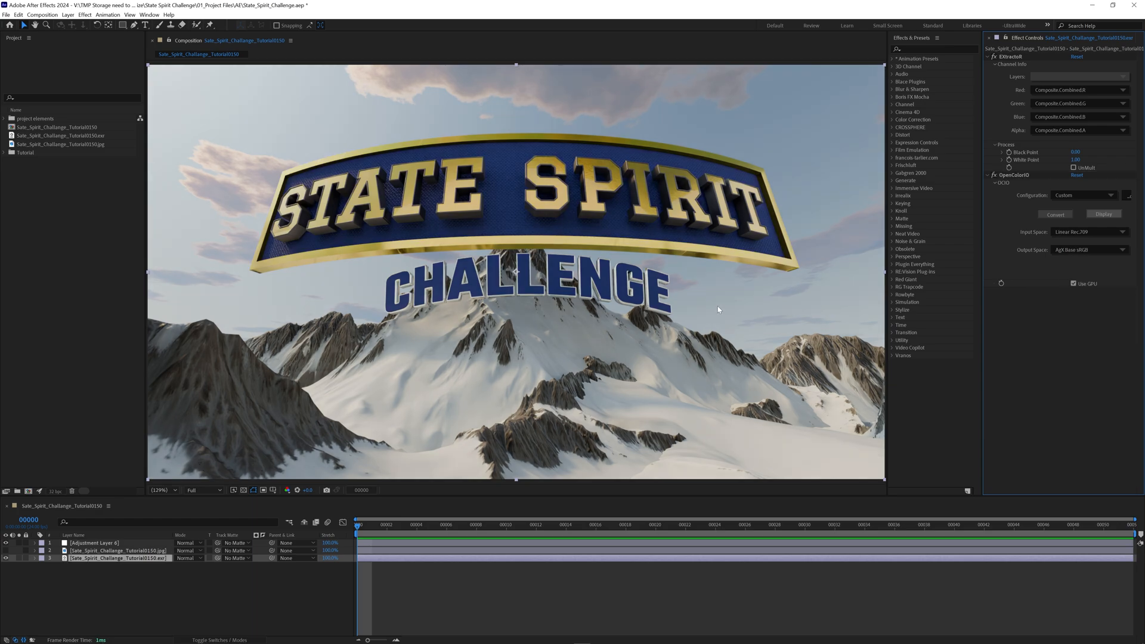